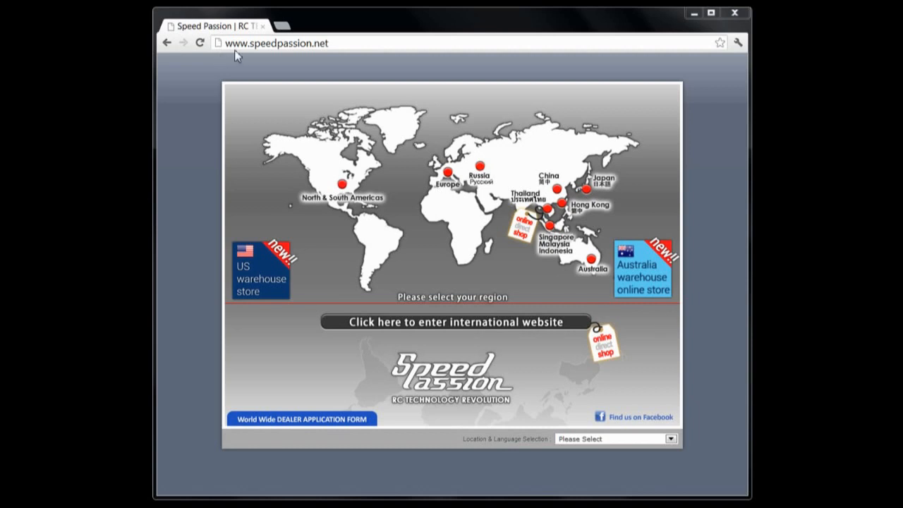
pyautogui.moveTo(450, 334)
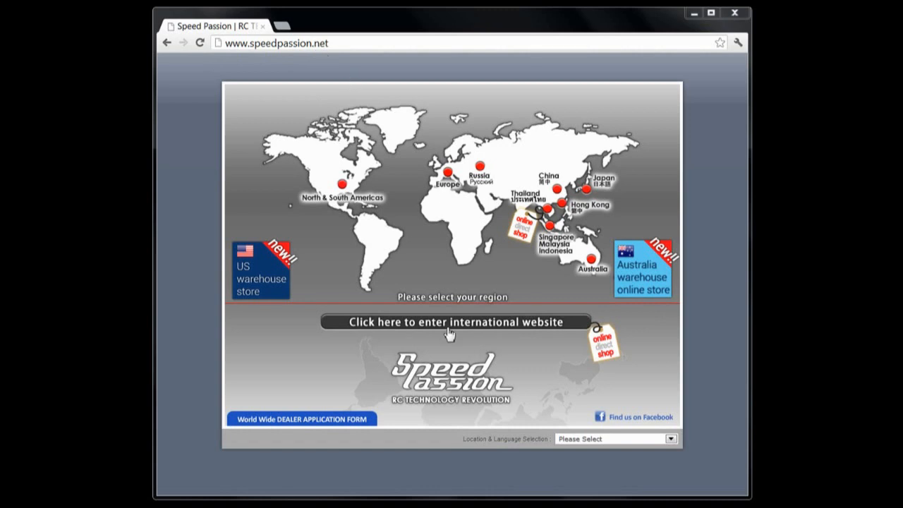
pyautogui.moveTo(434, 331)
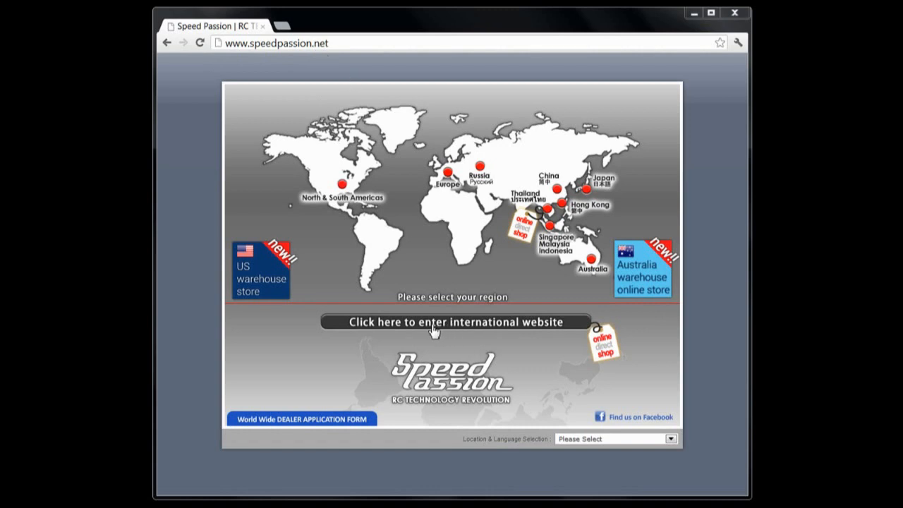
# - Enter the Speed Passion international website and scroll down its home page toward Support
pyautogui.click(450, 322)
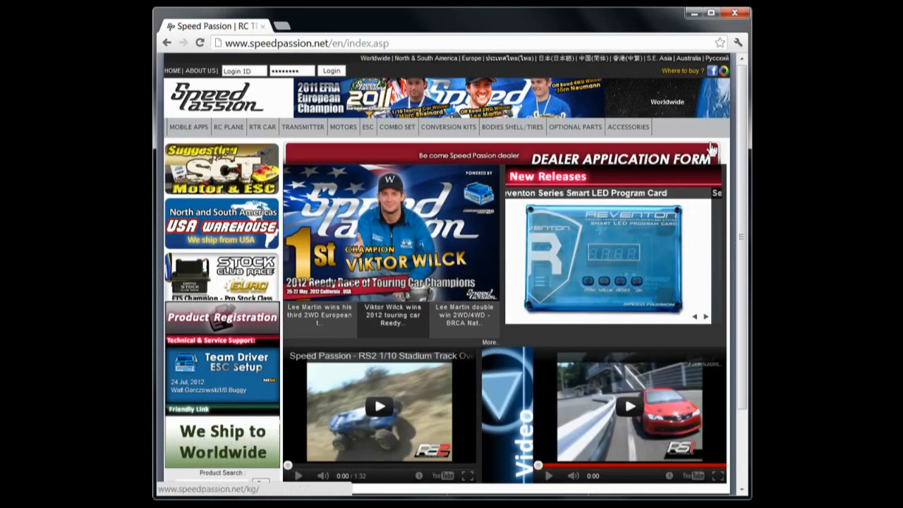
pyautogui.scroll(-3)
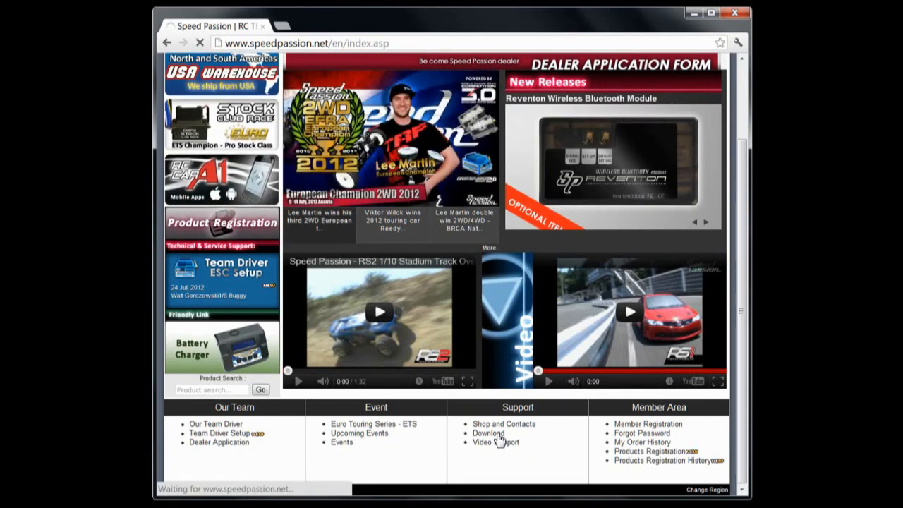
# - From Support > Download, download the Reventon PC Program with USB Driver V1.1.0.13
pyautogui.click(489, 434)
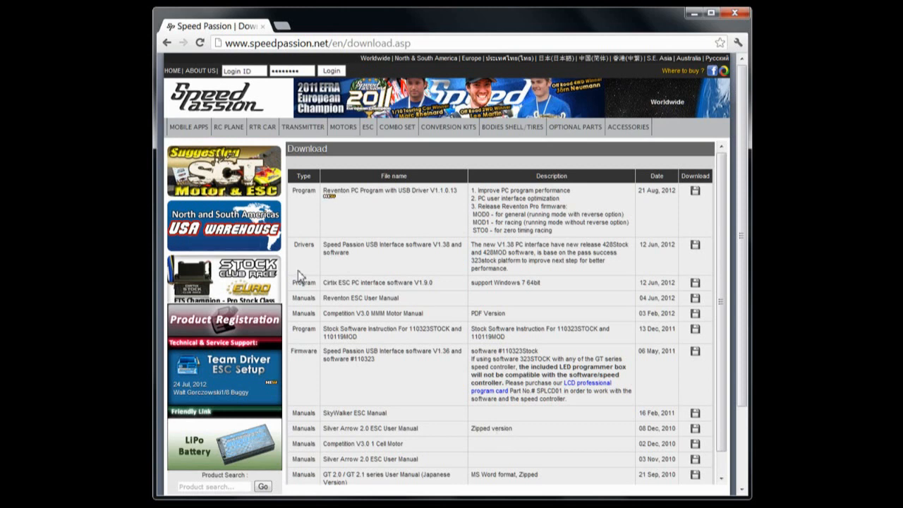
pyautogui.moveTo(342, 201)
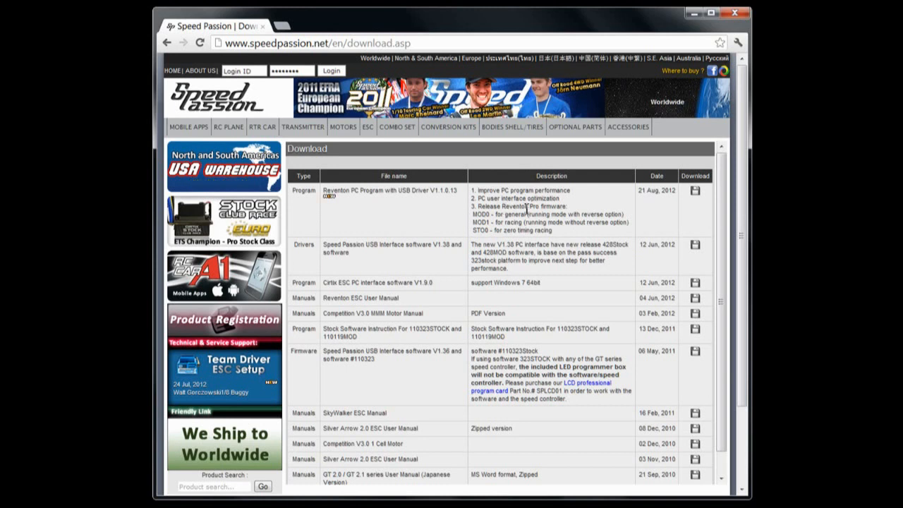
pyautogui.moveTo(571, 212)
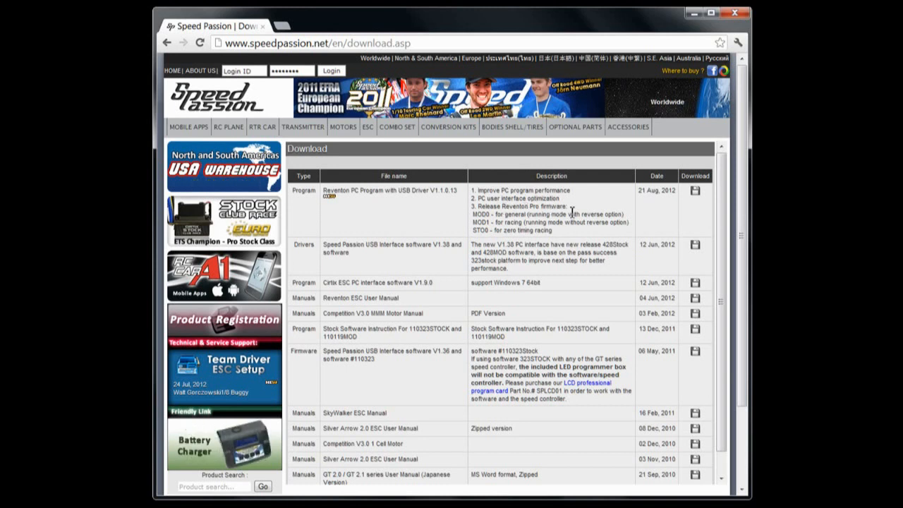
pyautogui.moveTo(575, 175)
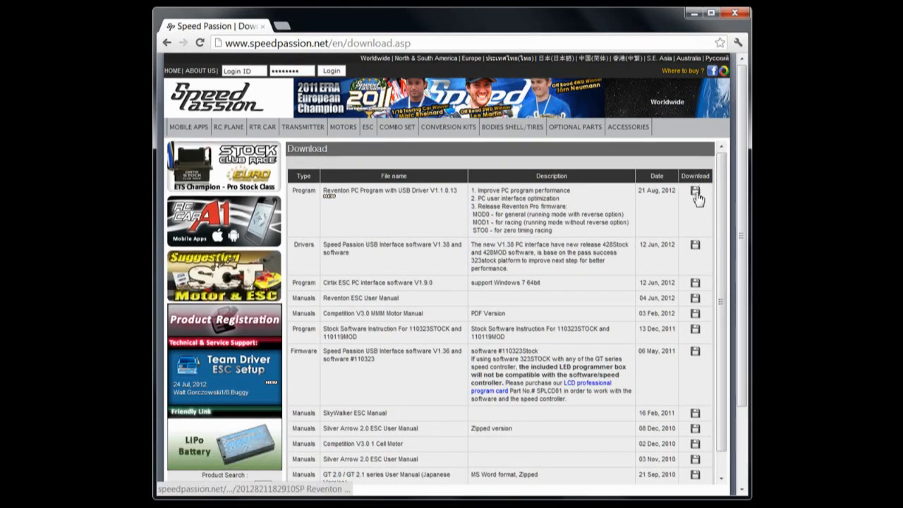
pyautogui.click(694, 192)
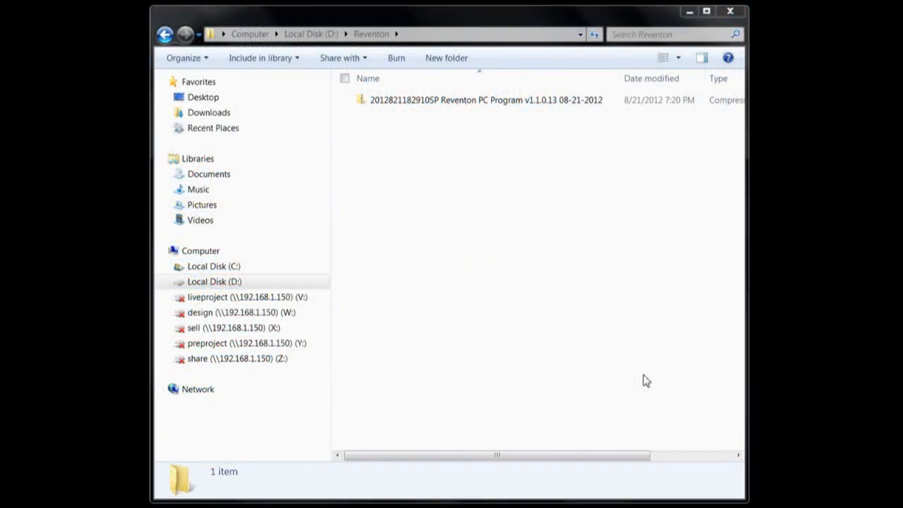
pyautogui.moveTo(590, 226)
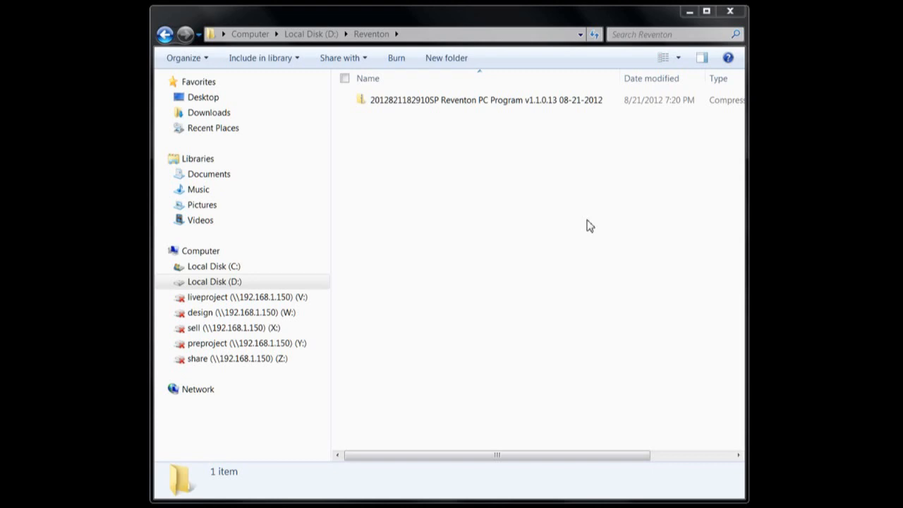
pyautogui.moveTo(494, 104)
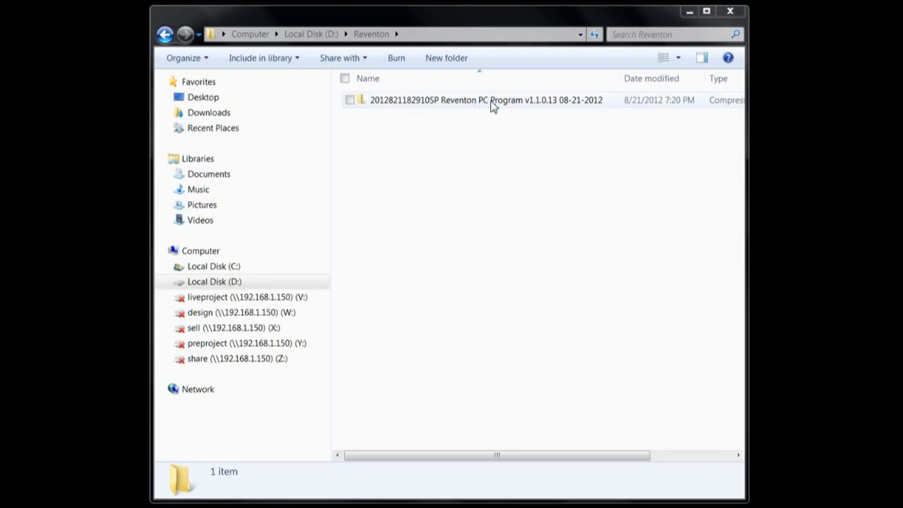
pyautogui.moveTo(466, 105)
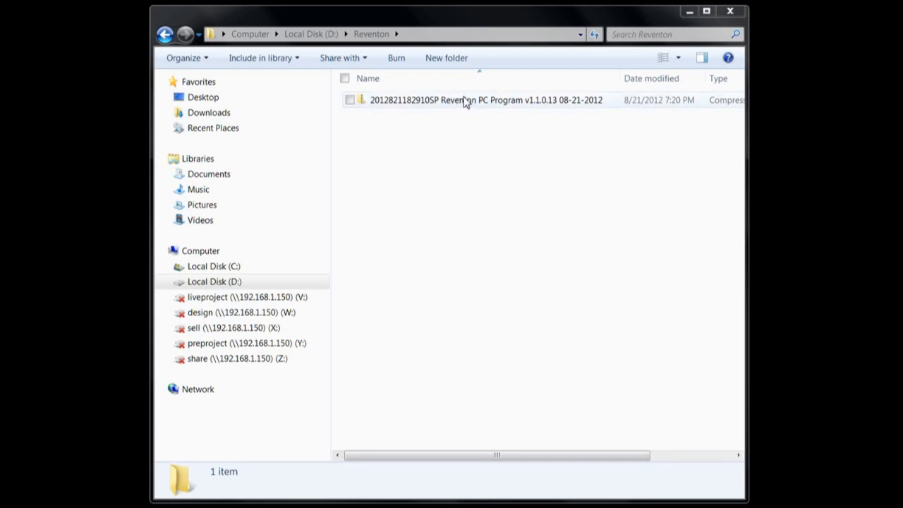
# - Extract the downloaded Reventon zip in D:\Reventon with 7-Zip Extract Here
pyautogui.rightClick(465, 99)
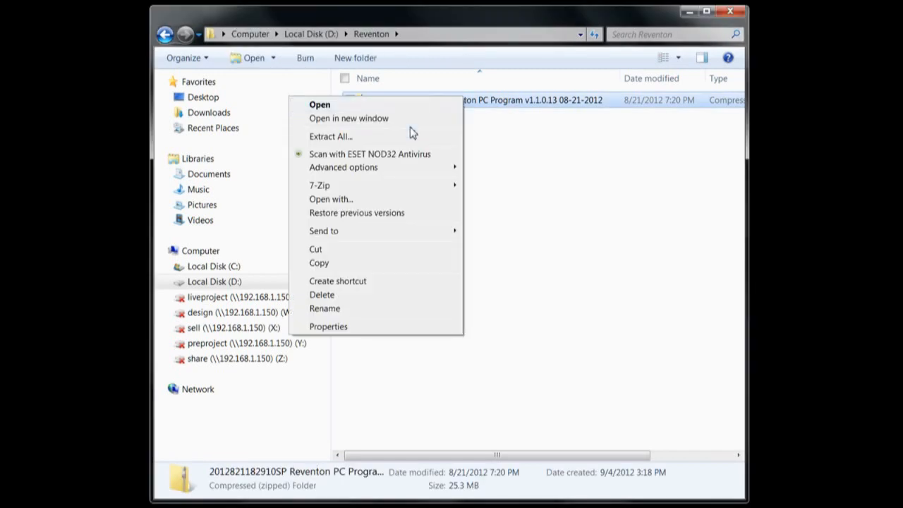
pyautogui.moveTo(319, 185)
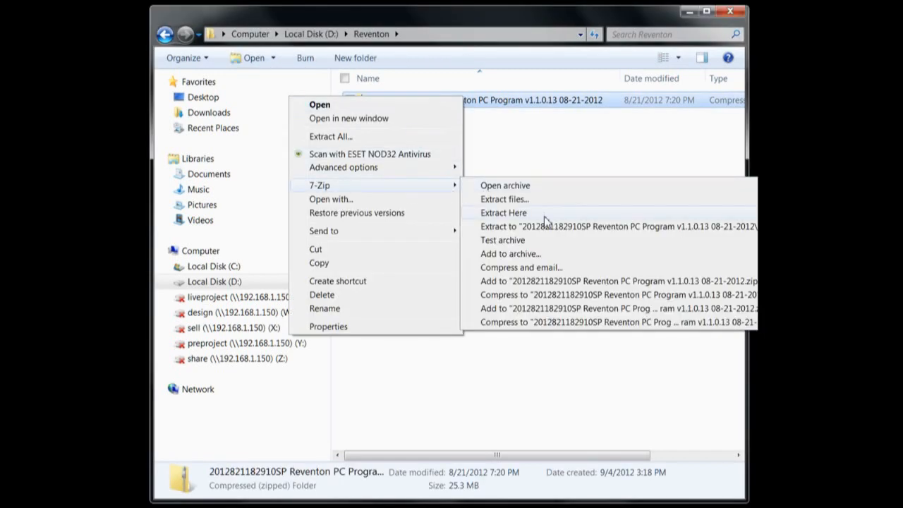
pyautogui.click(503, 212)
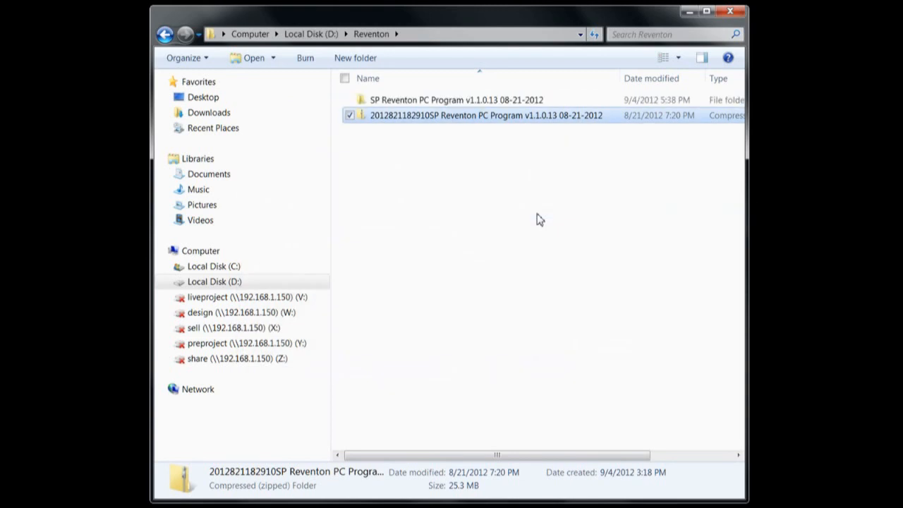
pyautogui.moveTo(397, 104)
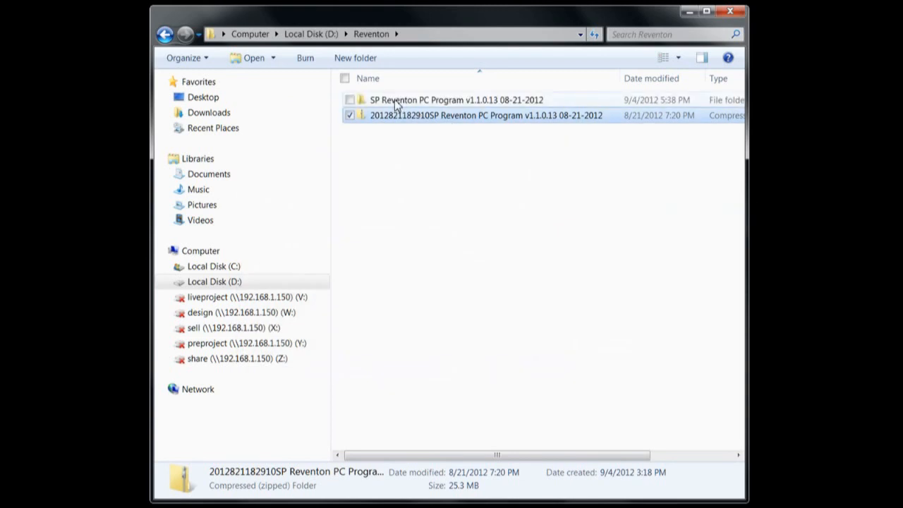
pyautogui.moveTo(444, 104)
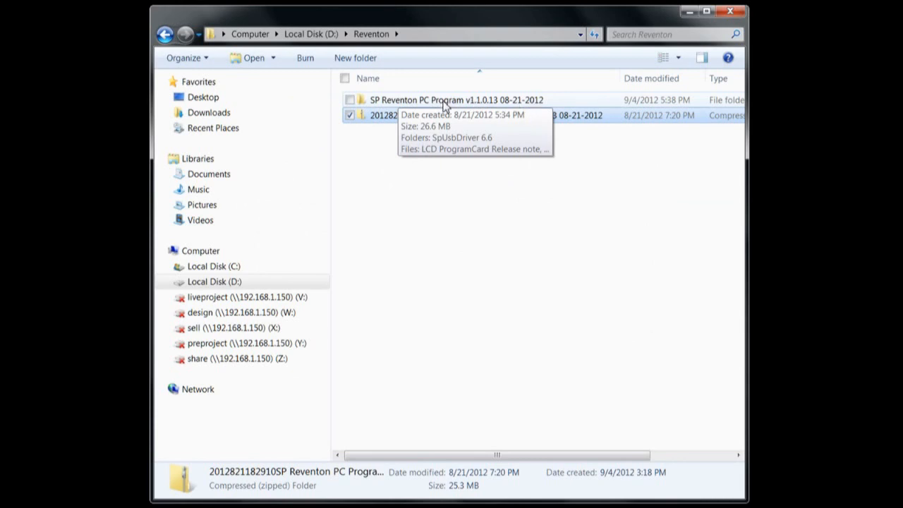
pyautogui.moveTo(450, 106)
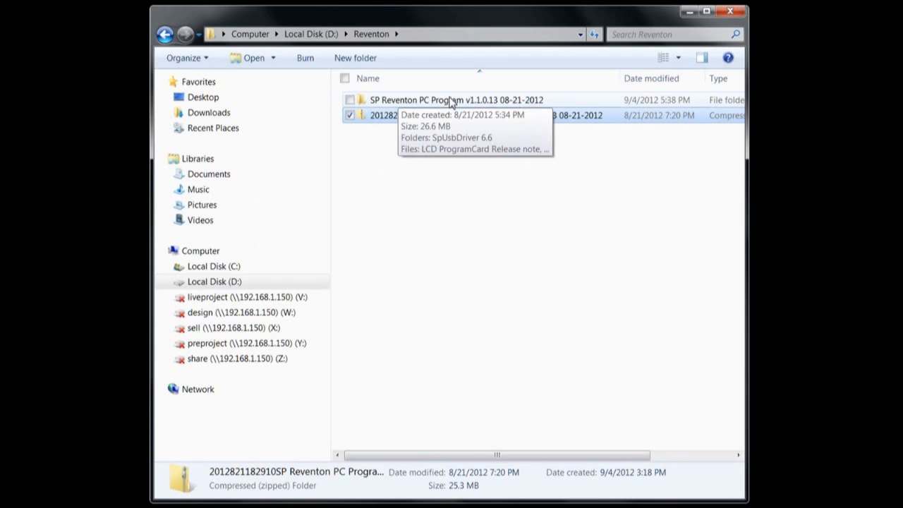
# - Run setup.exe from the SP Reventon PC Program v1.1.0.13 08-21-2012 folder
pyautogui.doubleClick(456, 99)
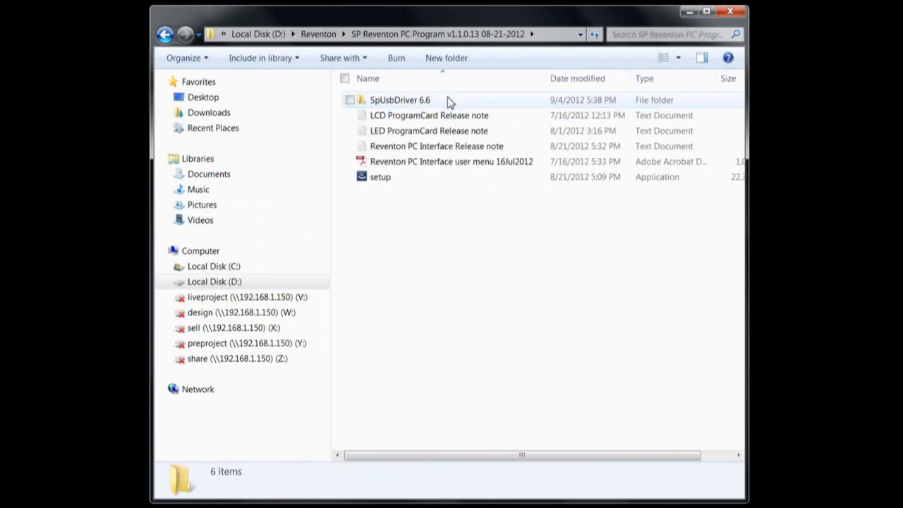
pyautogui.moveTo(410, 106)
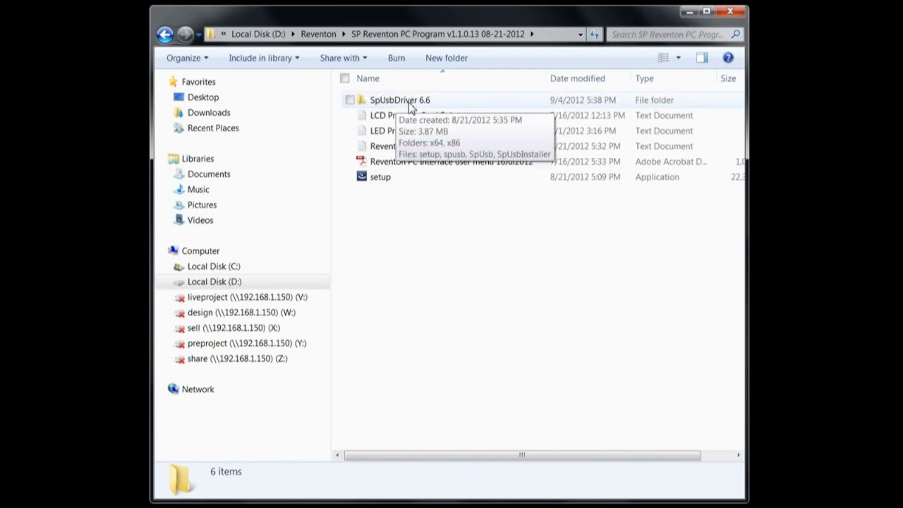
pyautogui.moveTo(382, 111)
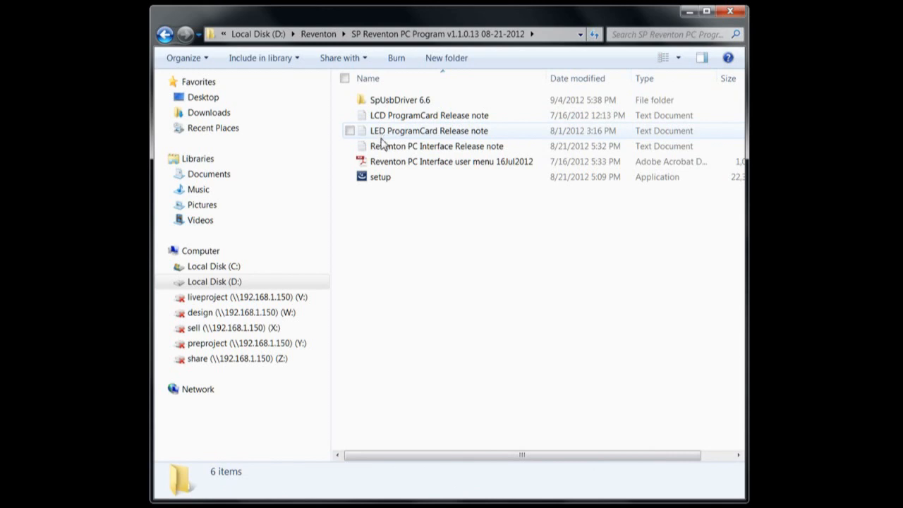
pyautogui.moveTo(395, 137)
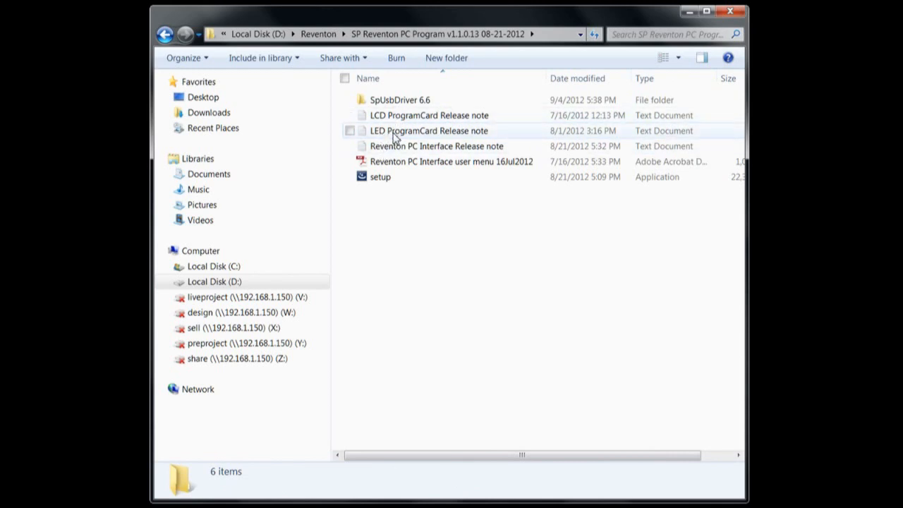
pyautogui.moveTo(388, 161)
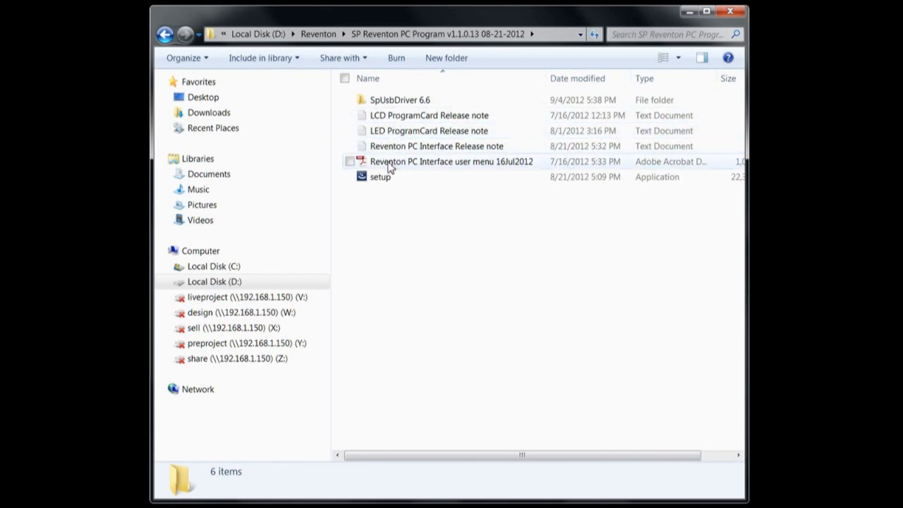
pyautogui.moveTo(464, 166)
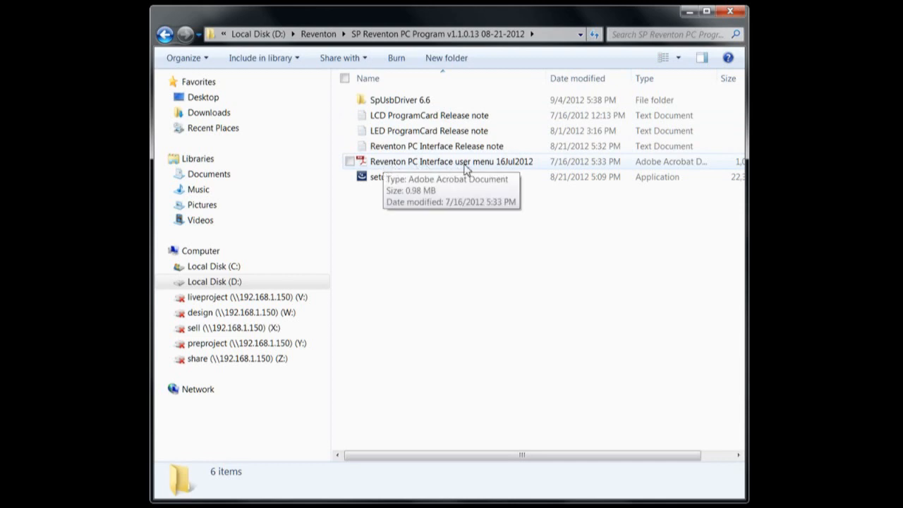
pyautogui.moveTo(399, 169)
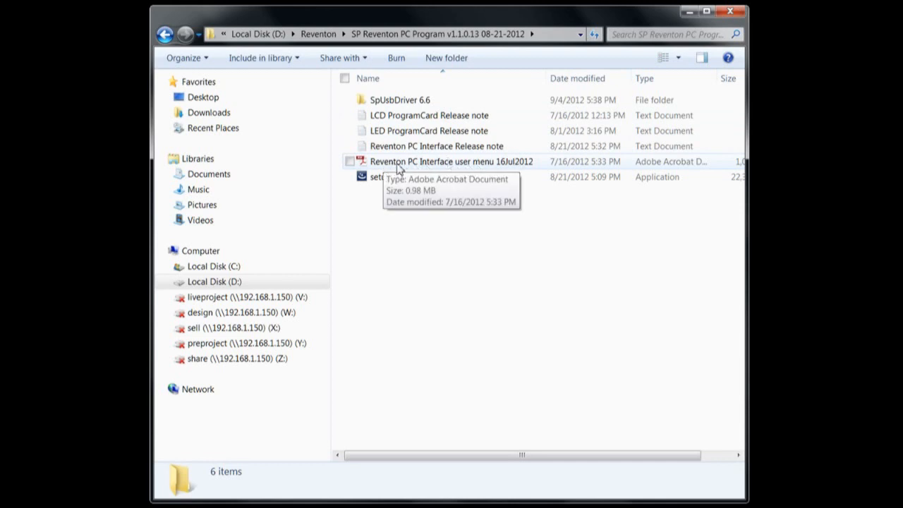
pyautogui.moveTo(441, 178)
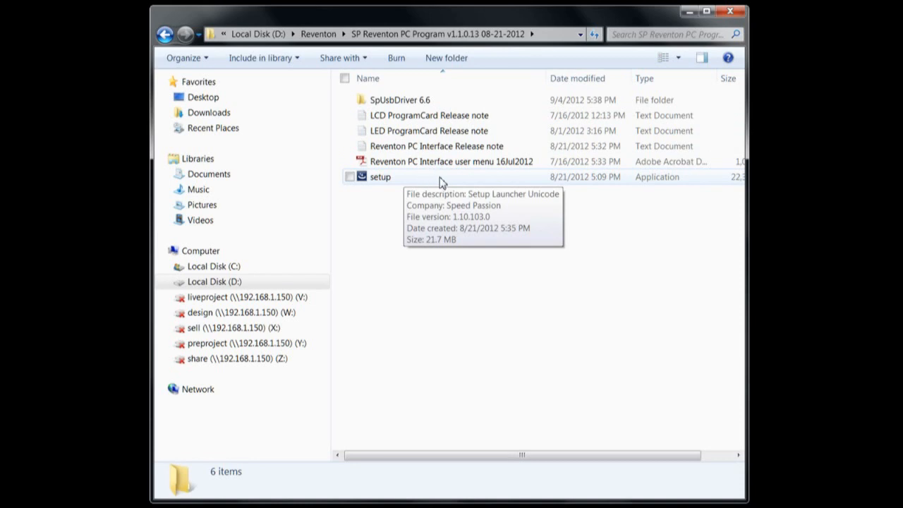
pyautogui.moveTo(413, 182)
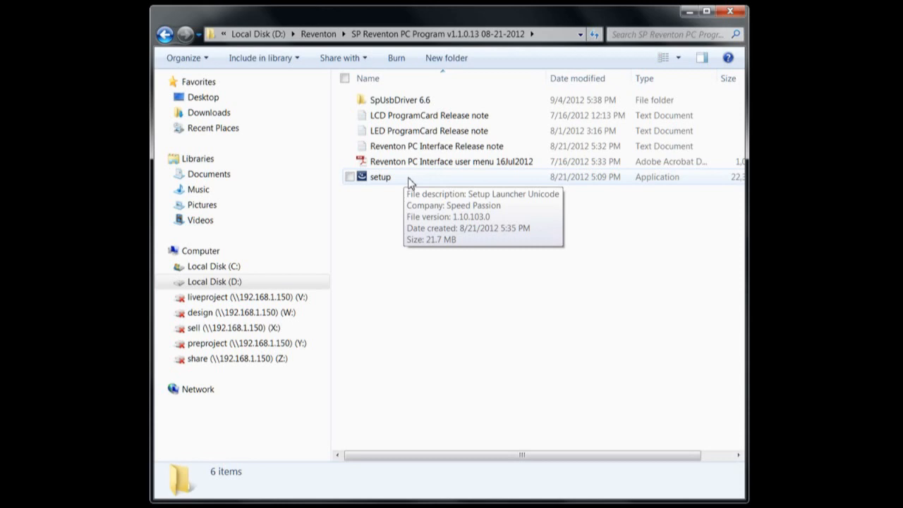
pyautogui.doubleClick(381, 177)
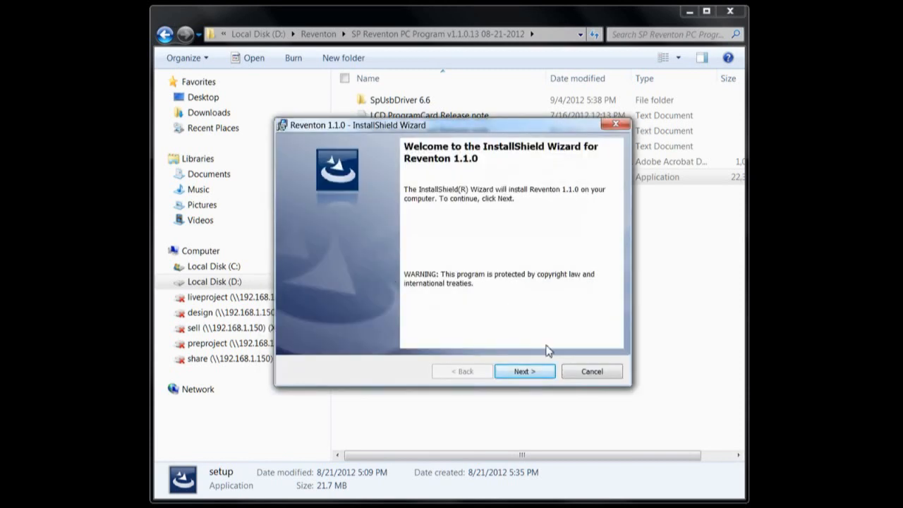
# - Install Reventon 1.1.0 to Program Files (x86)\Speed Passion, accepting the license and default settings
pyautogui.click(524, 371)
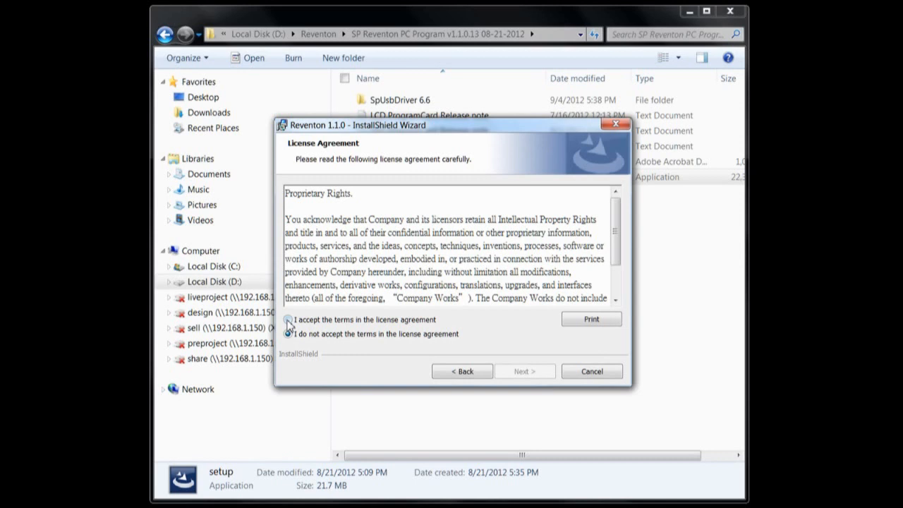
pyautogui.click(288, 320)
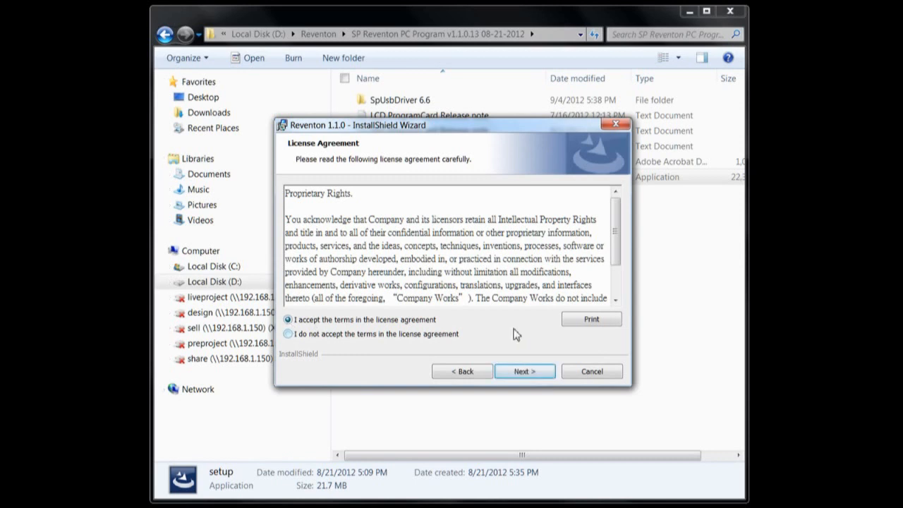
pyautogui.click(524, 372)
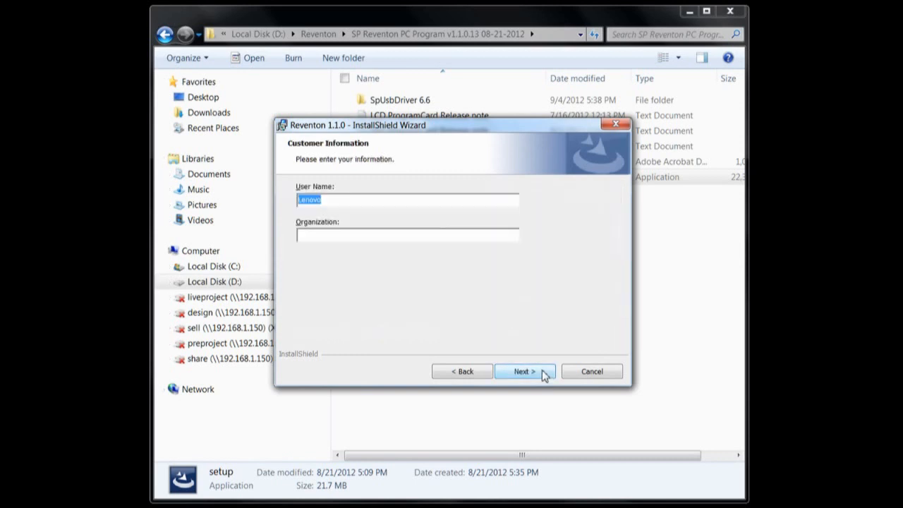
pyautogui.click(525, 371)
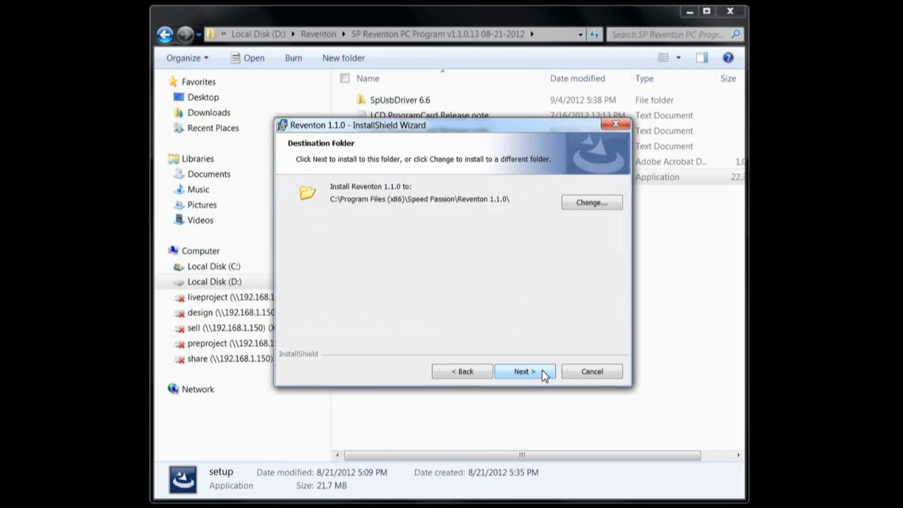
pyautogui.click(520, 371)
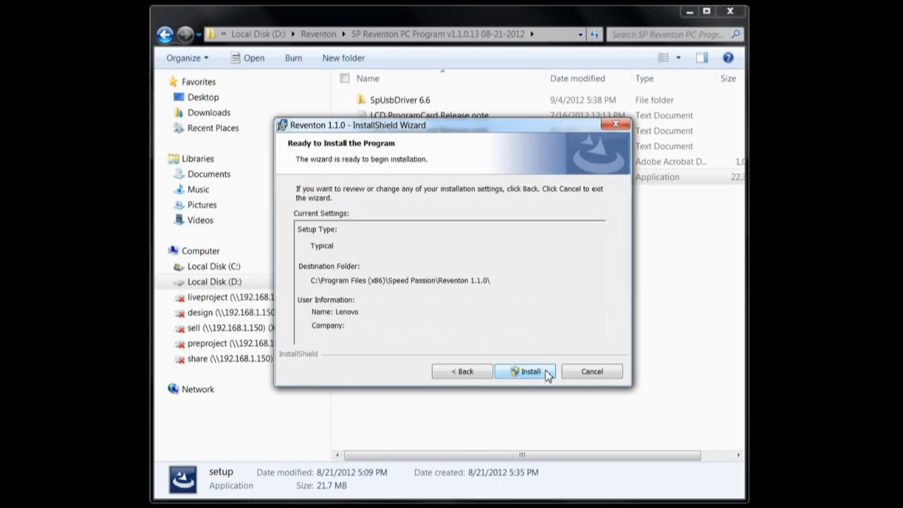
pyautogui.click(525, 371)
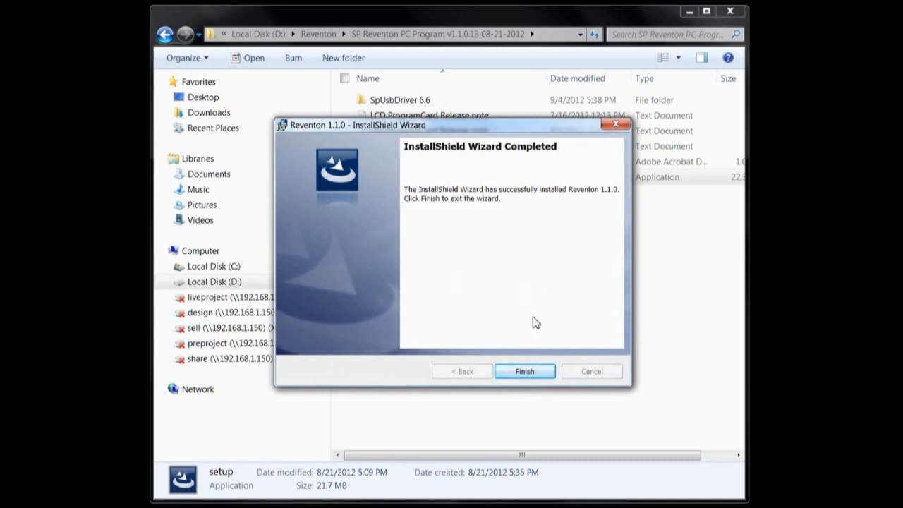
pyautogui.click(525, 371)
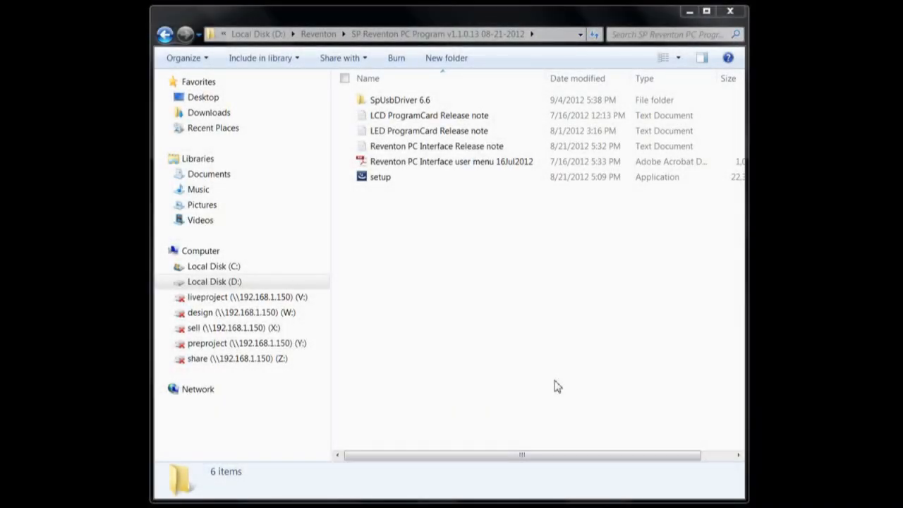
pyautogui.click(380, 176)
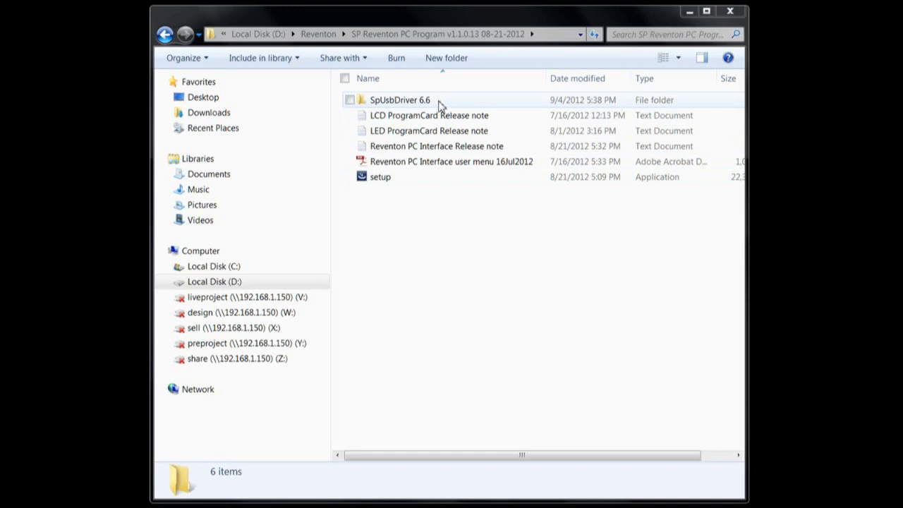
# - Run SpUsbInstaller from the SpUsbDriver 6.6 folder
pyautogui.doubleClick(401, 100)
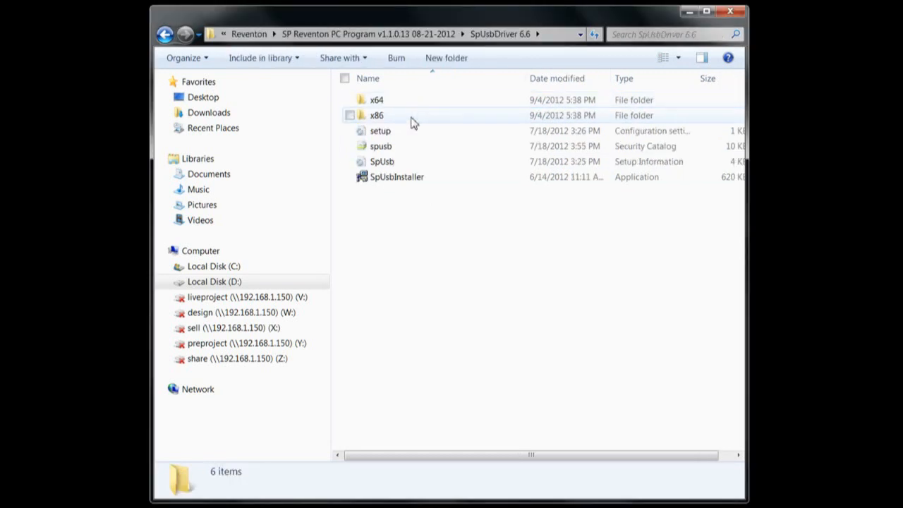
pyautogui.moveTo(433, 180)
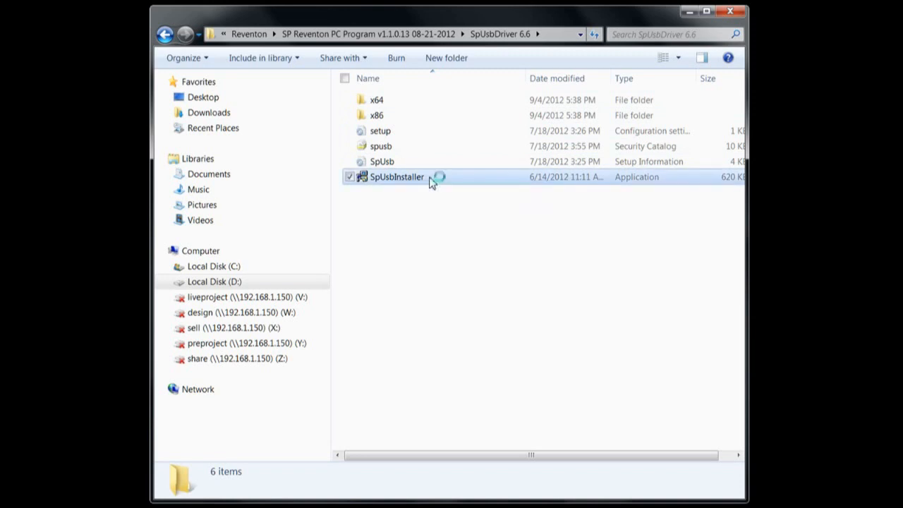
pyautogui.click(396, 176)
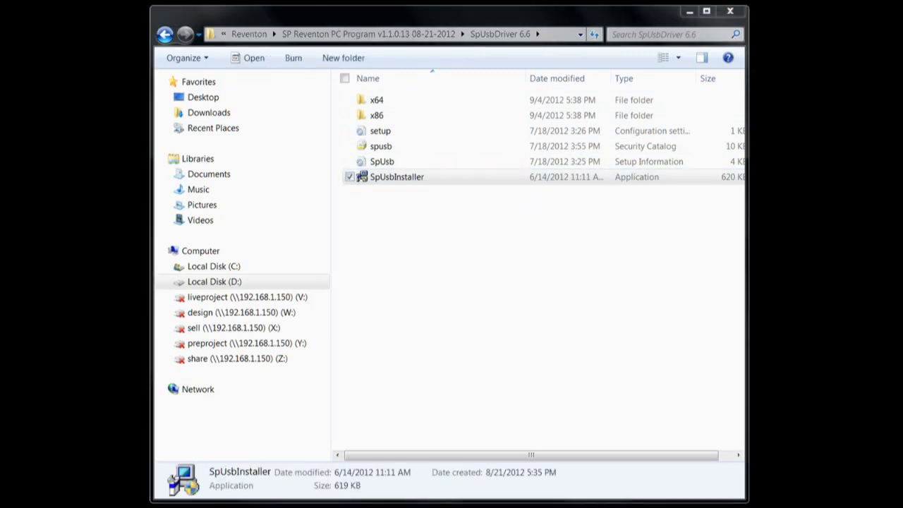
pyautogui.doubleClick(397, 176)
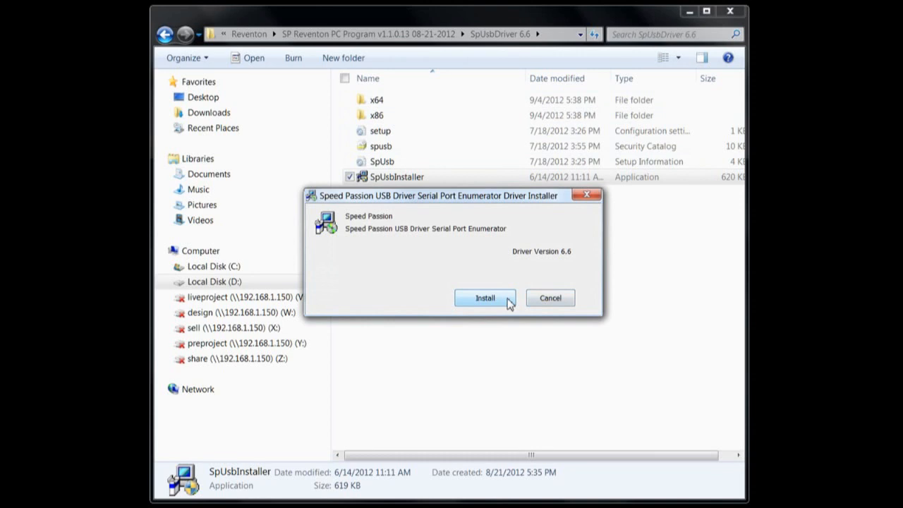
# - Install the Speed Passion USB driver 6.6, allowing the Windows Security prompt, and dismiss the success message
pyautogui.click(485, 298)
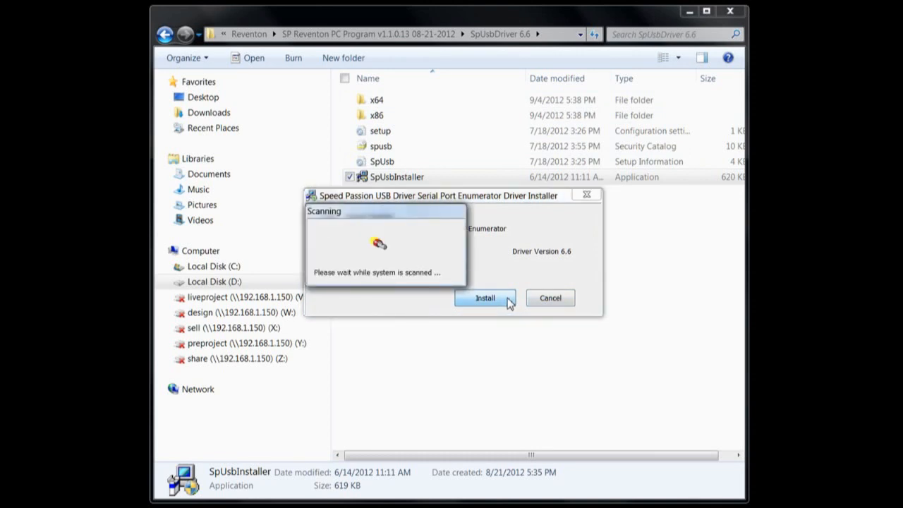
pyautogui.click(484, 297)
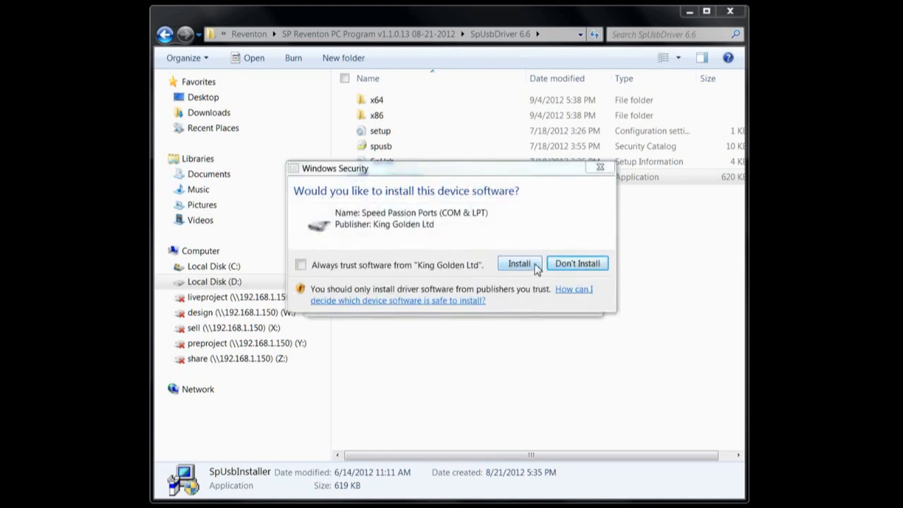
pyautogui.click(519, 264)
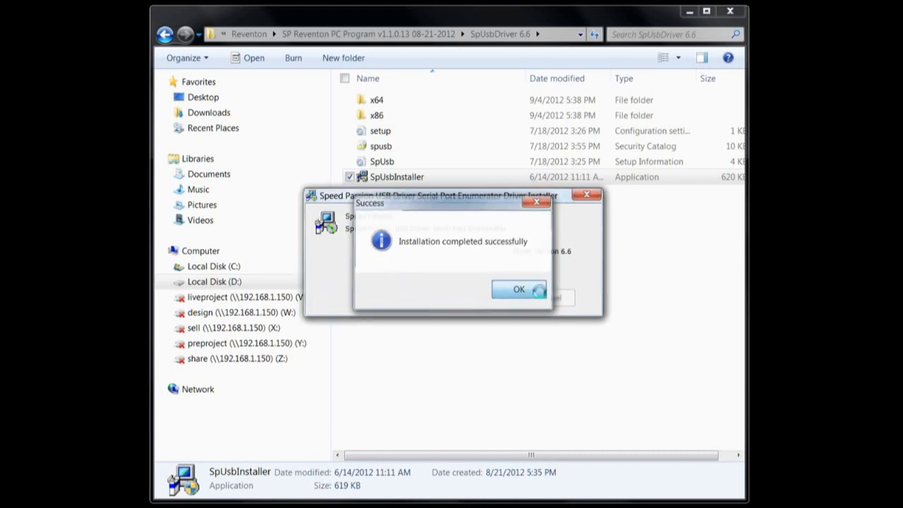
pyautogui.click(519, 289)
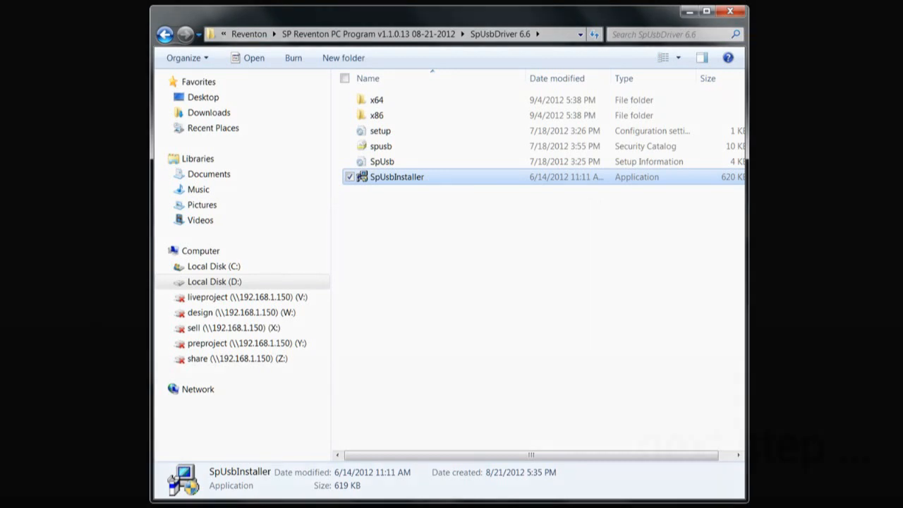
pyautogui.click(509, 258)
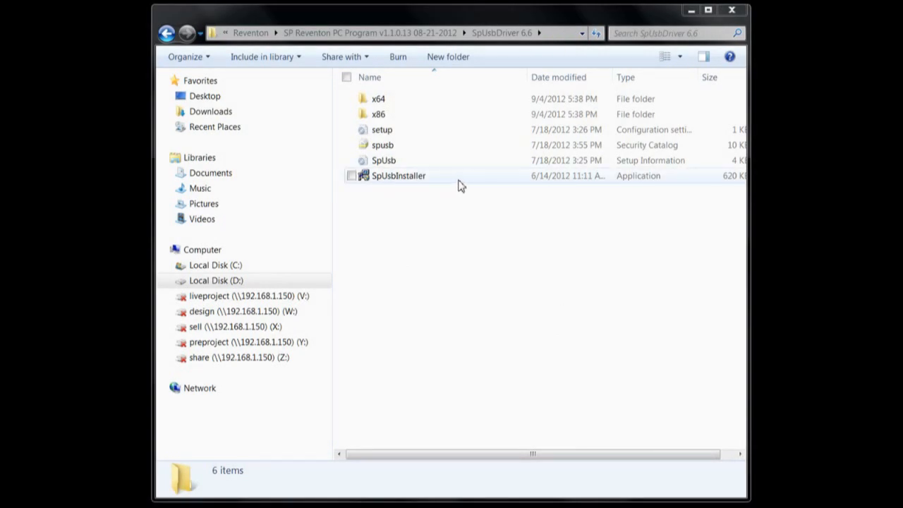
pyautogui.moveTo(465, 184)
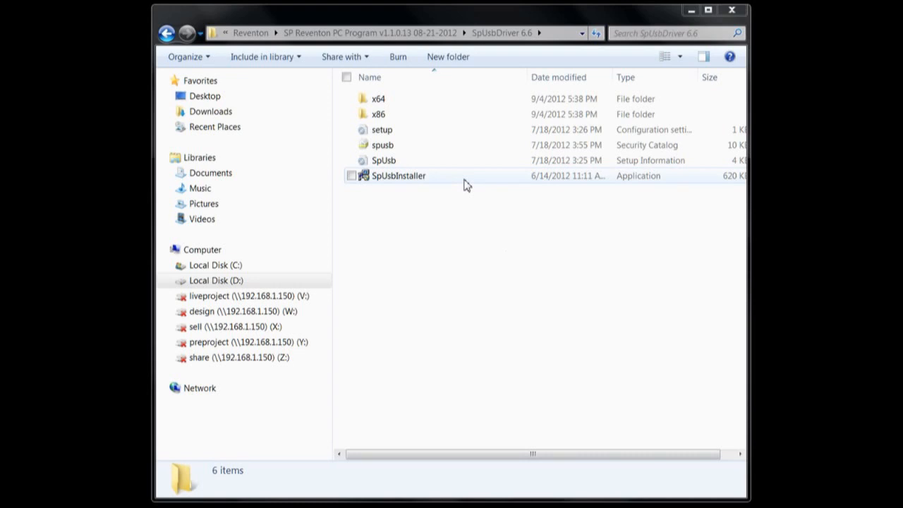
# - Close the notice that Speed Passion Program Card (COM4) is installed and ready to use
pyautogui.click(499, 257)
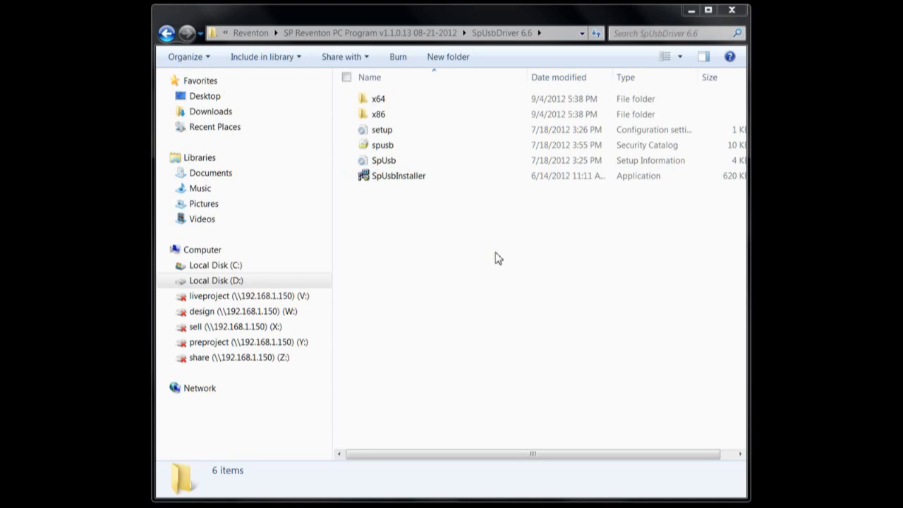
pyautogui.doubleClick(398, 175)
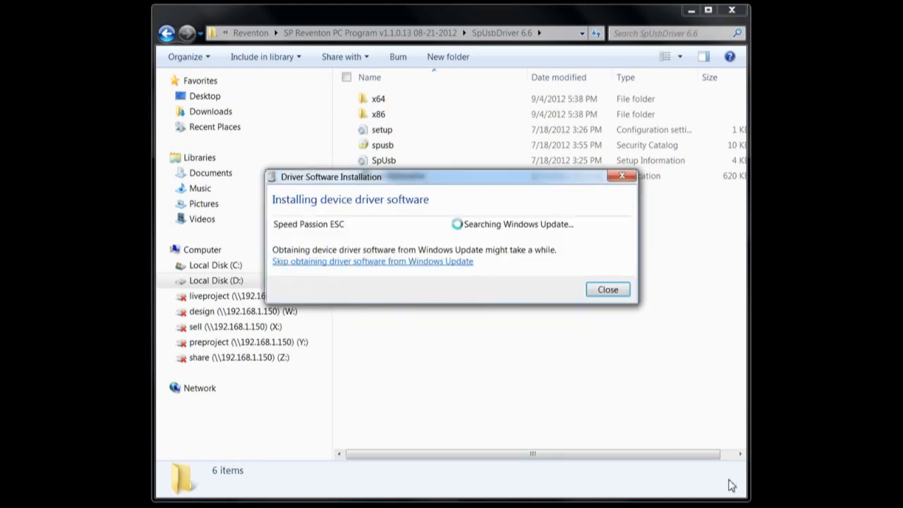
pyautogui.moveTo(728, 323)
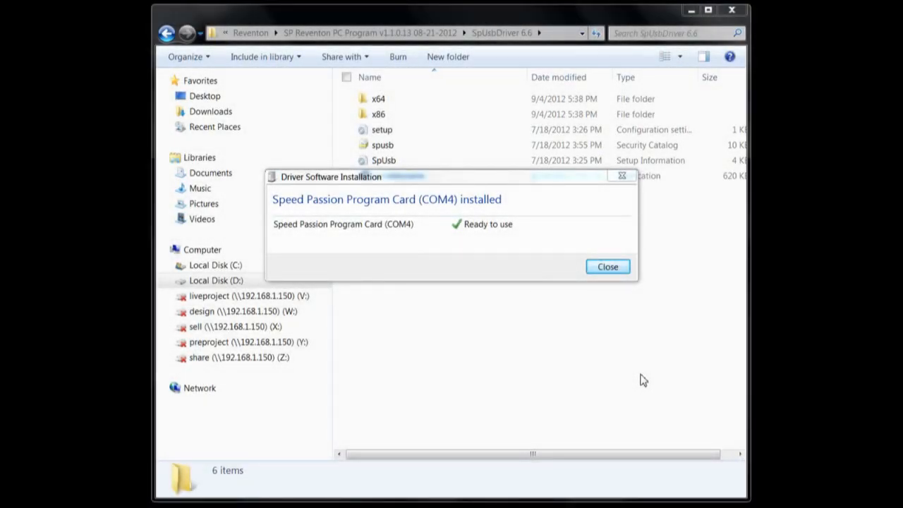
pyautogui.moveTo(607, 267)
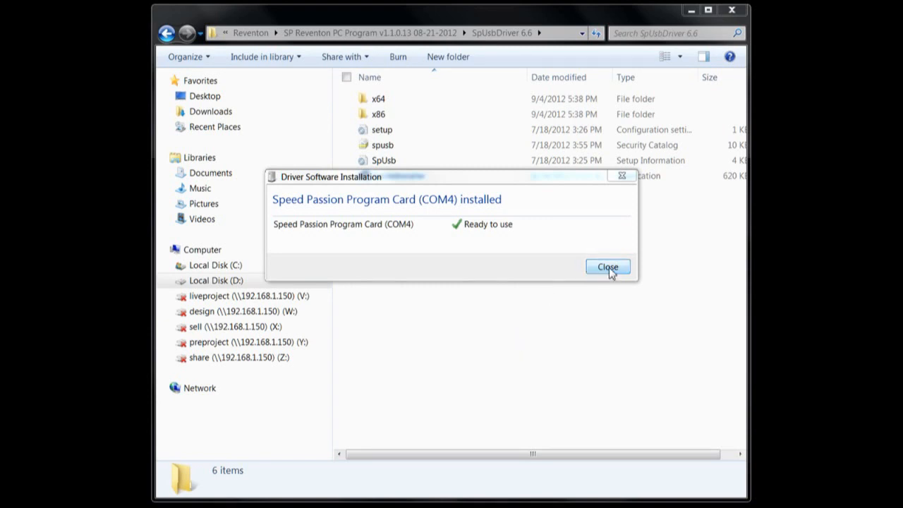
pyautogui.click(607, 267)
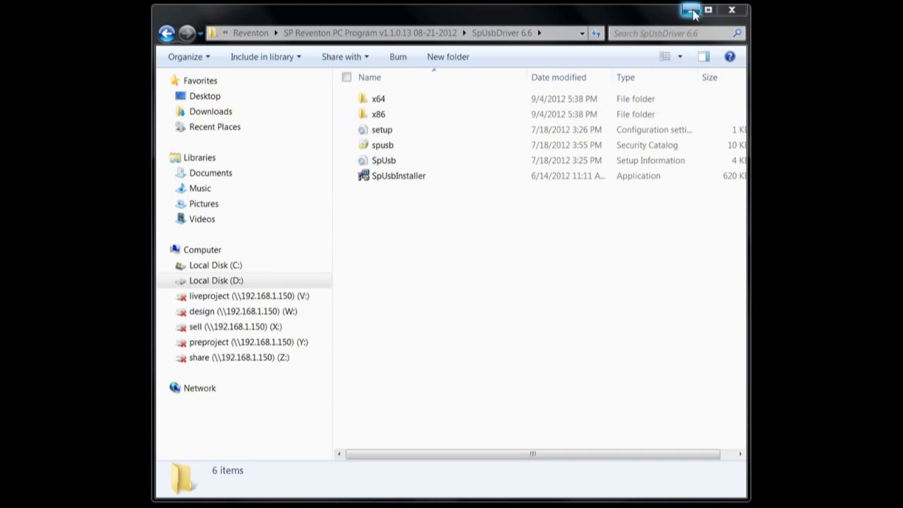
# - Minimize Explorer and launch SP Reventon PC Interface from its desktop shortcut
pyautogui.click(692, 10)
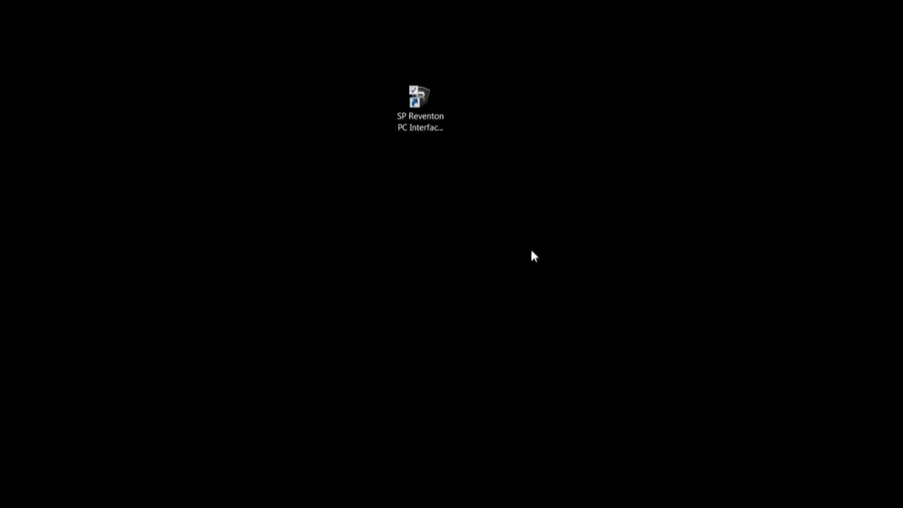
pyautogui.moveTo(382, 132)
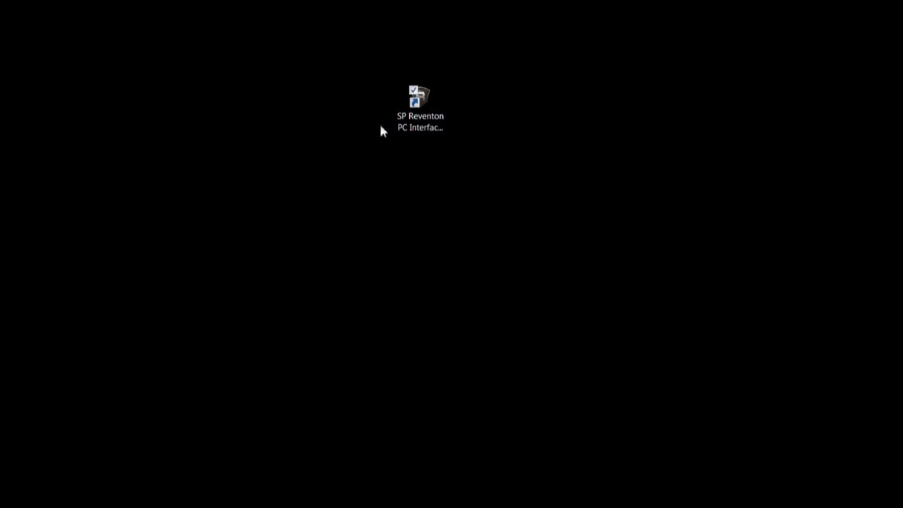
pyautogui.moveTo(435, 78)
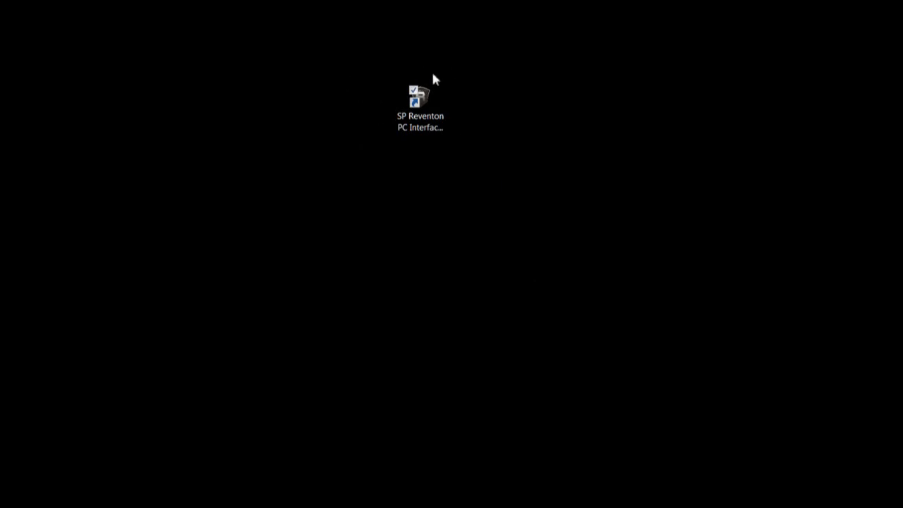
pyautogui.click(420, 106)
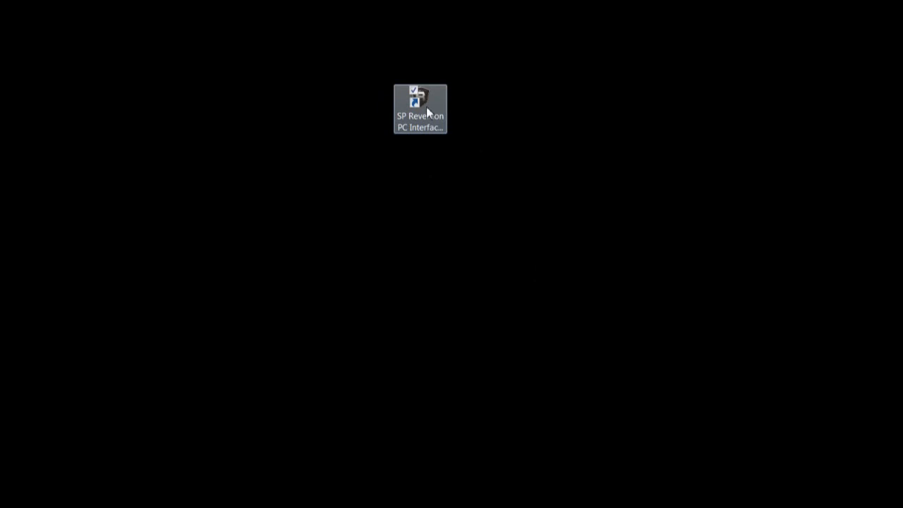
pyautogui.moveTo(469, 119)
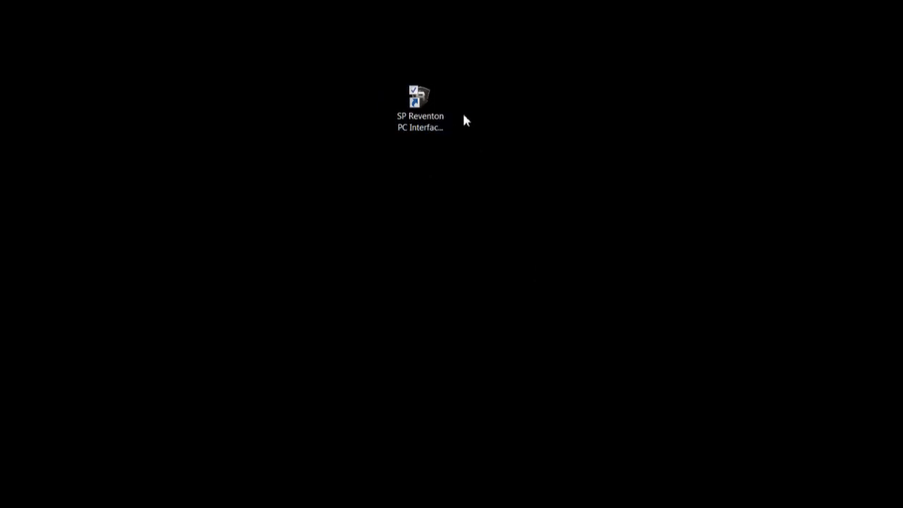
pyautogui.click(419, 99)
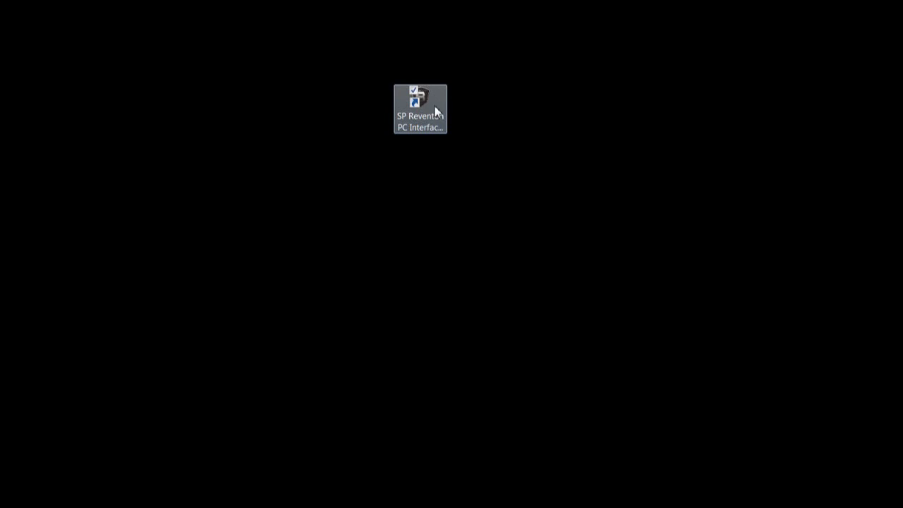
pyautogui.moveTo(443, 109)
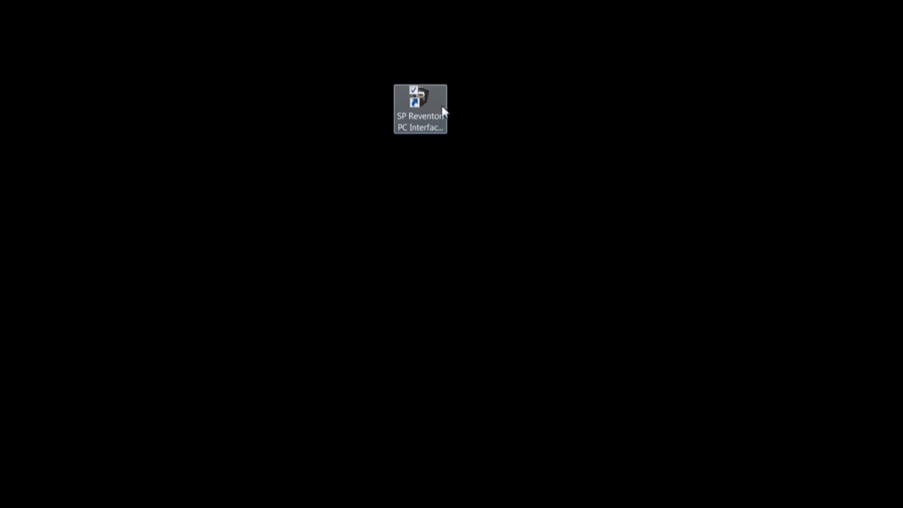
pyautogui.doubleClick(420, 99)
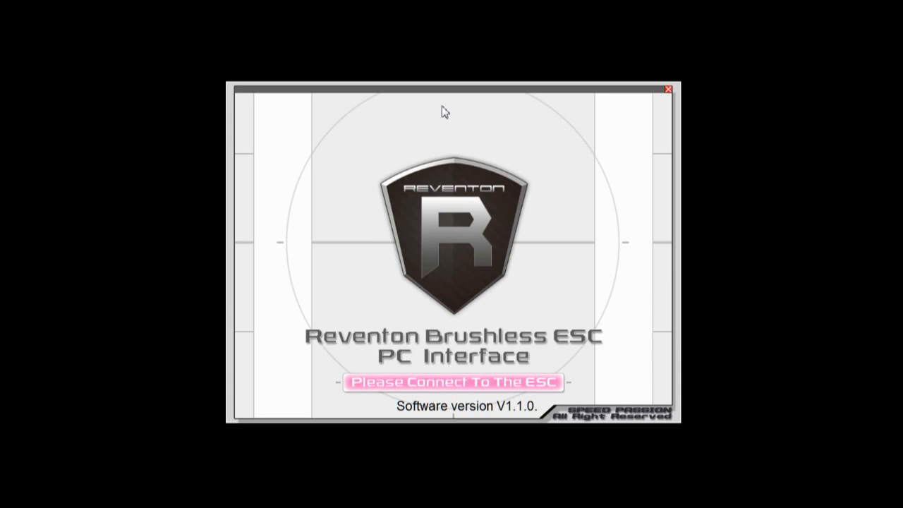
# - Confirm Connect ESC? so the interface reads the ESC status (MOD1 V16 firmware)
pyautogui.click(450, 382)
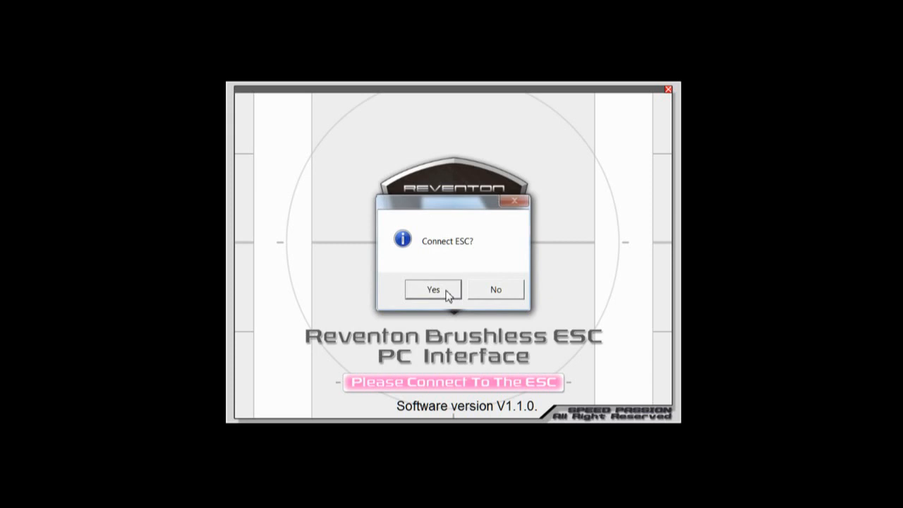
pyautogui.click(433, 289)
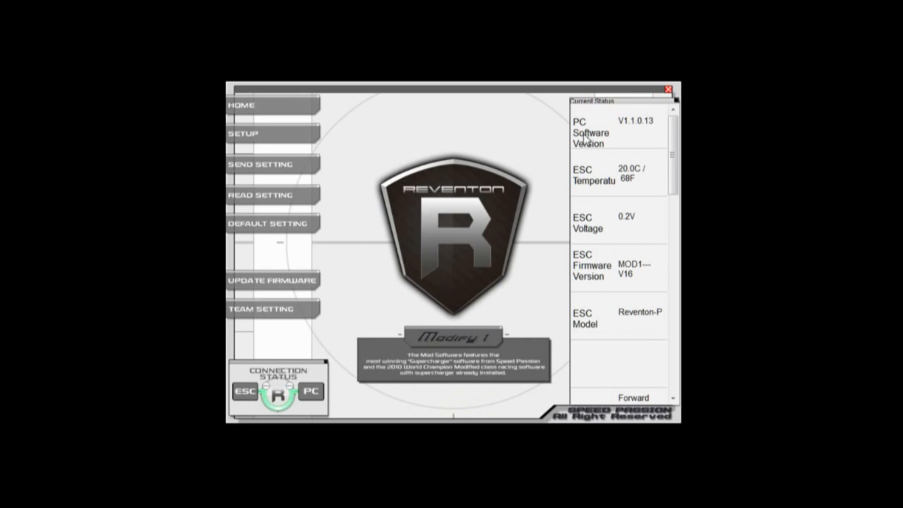
pyautogui.moveTo(532, 128)
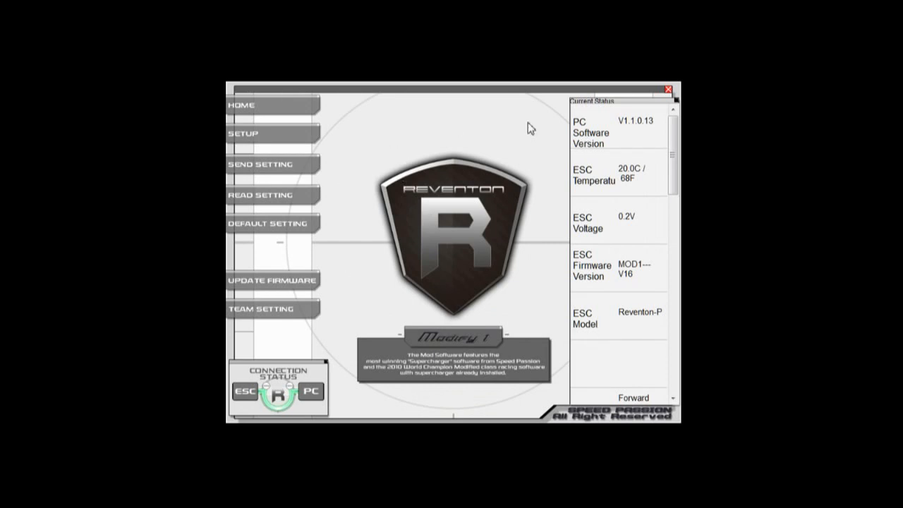
pyautogui.moveTo(663, 144)
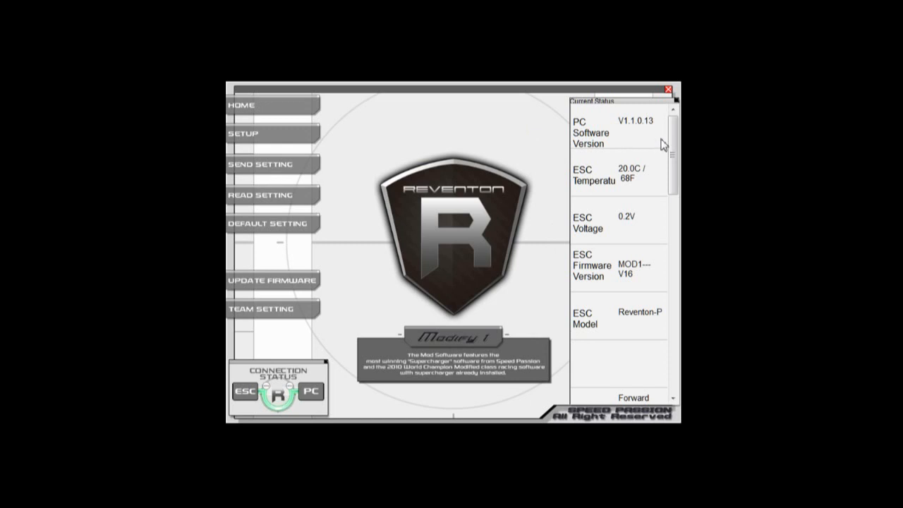
# - Scroll down the Current Status panel to review the ESC's current setting values
pyautogui.scroll(-3)
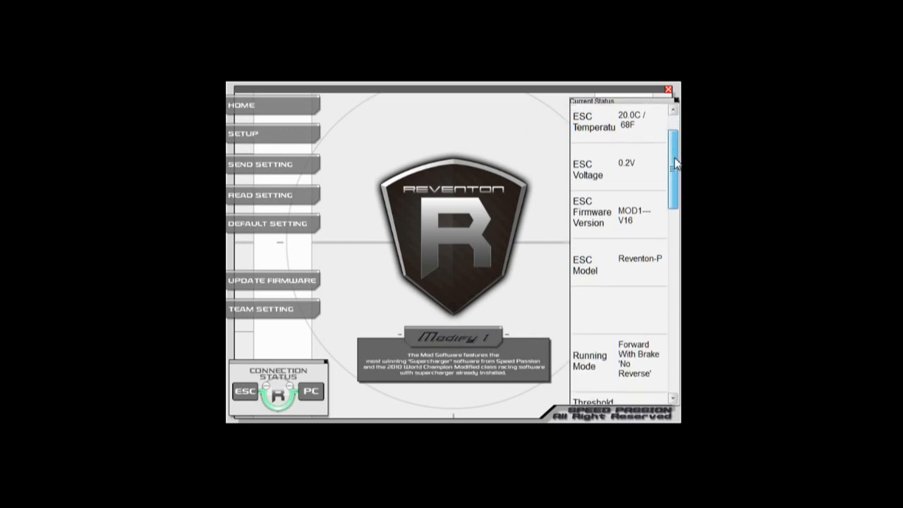
pyautogui.scroll(-3)
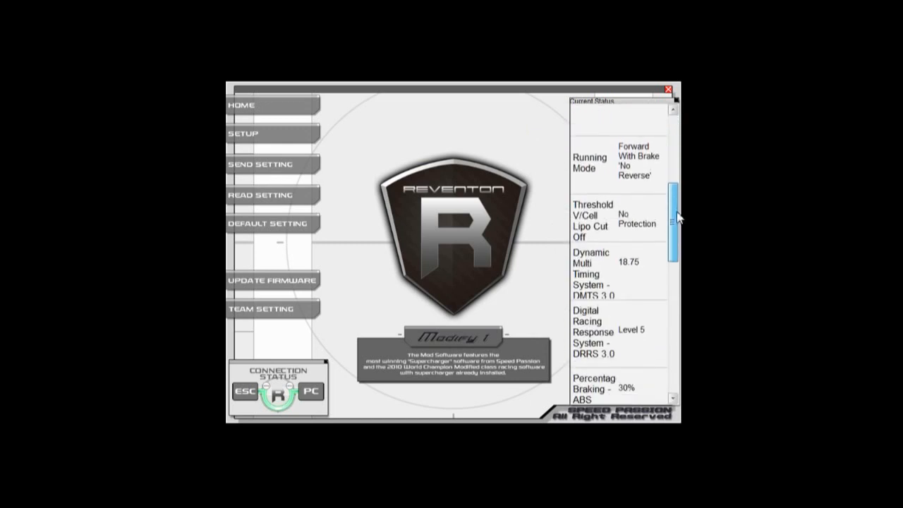
pyautogui.scroll(-3)
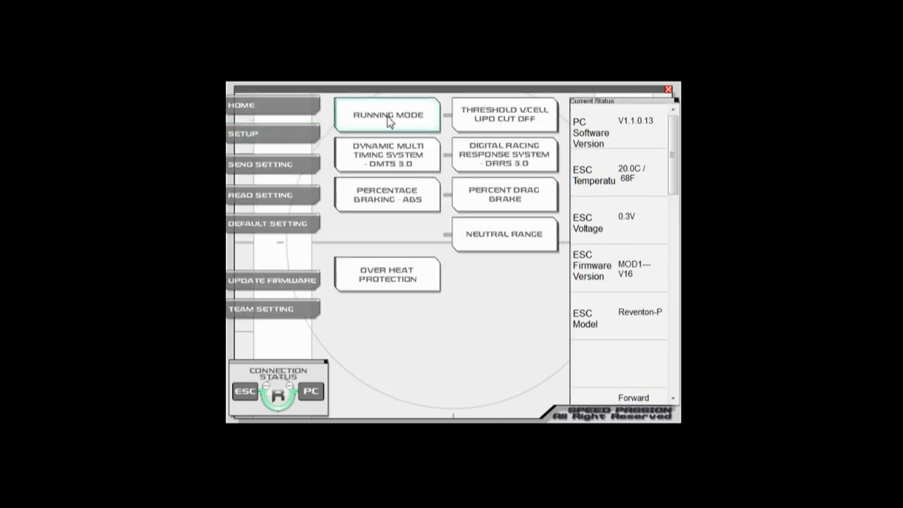
# - Step through running mode, timing 18.75, DRRS Level 5, drag brake 40% and overheat protection pages
pyautogui.click(386, 114)
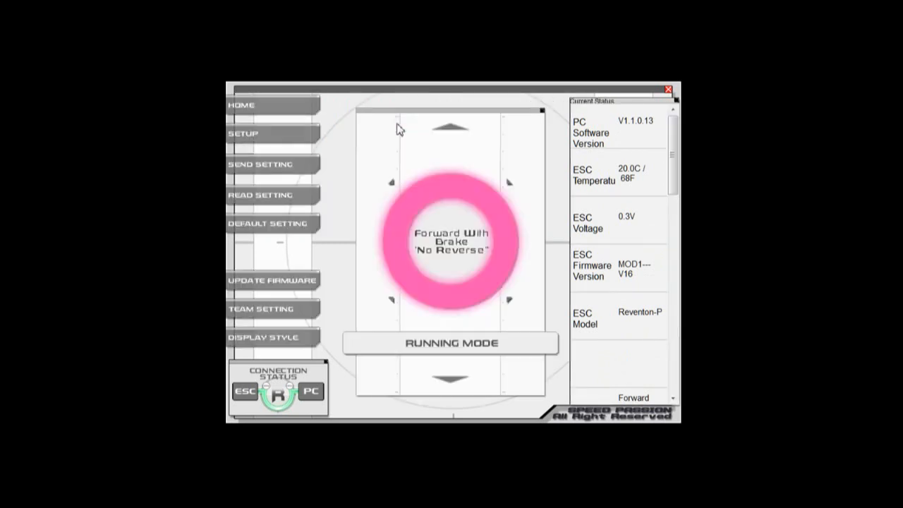
pyautogui.click(454, 378)
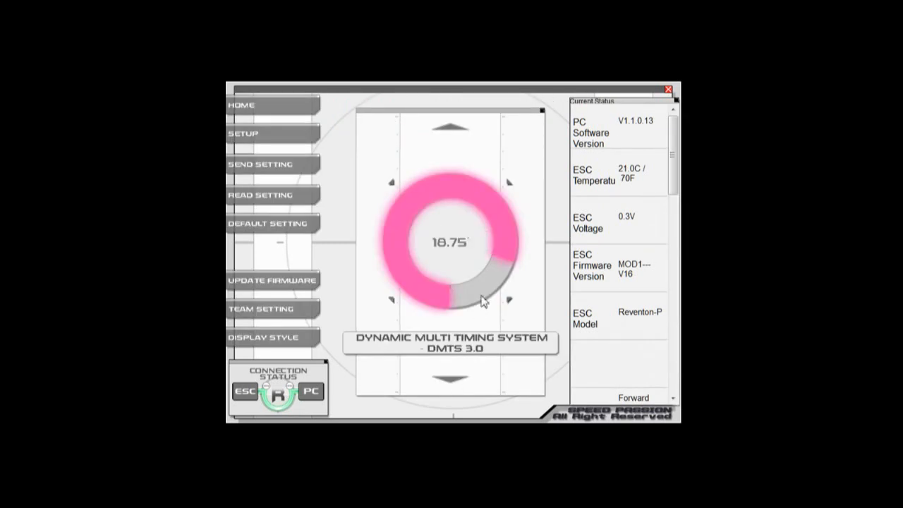
pyautogui.click(453, 383)
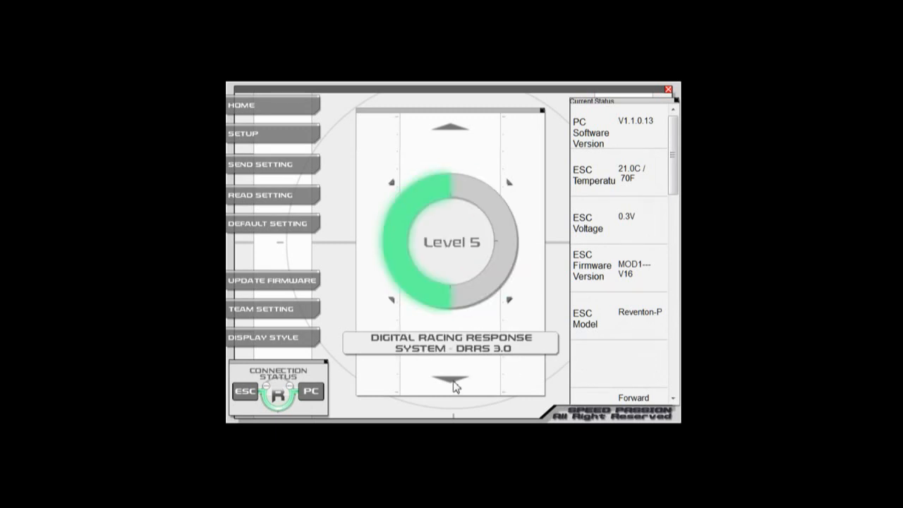
pyautogui.click(452, 383)
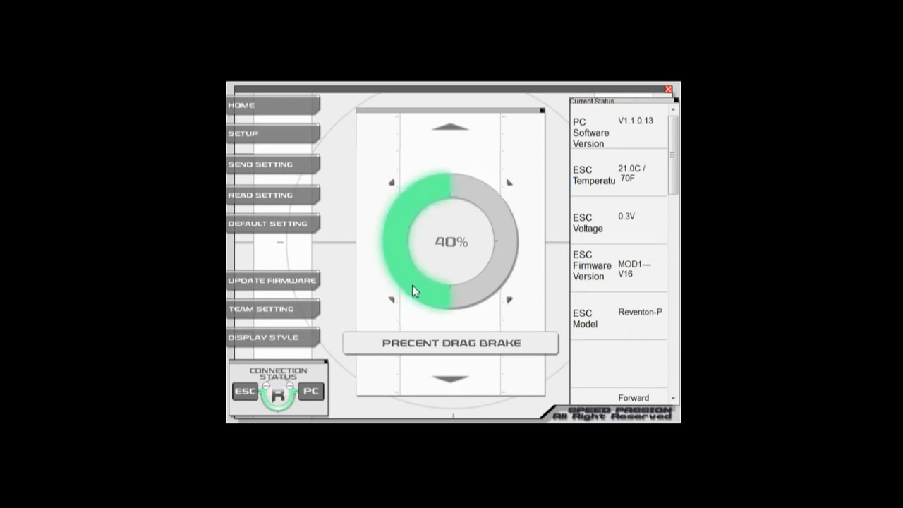
pyautogui.click(452, 380)
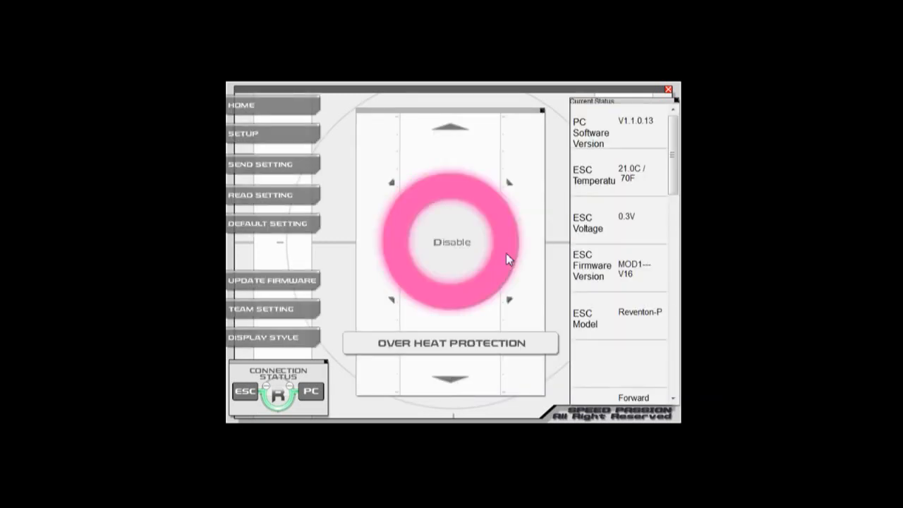
pyautogui.moveTo(589, 196)
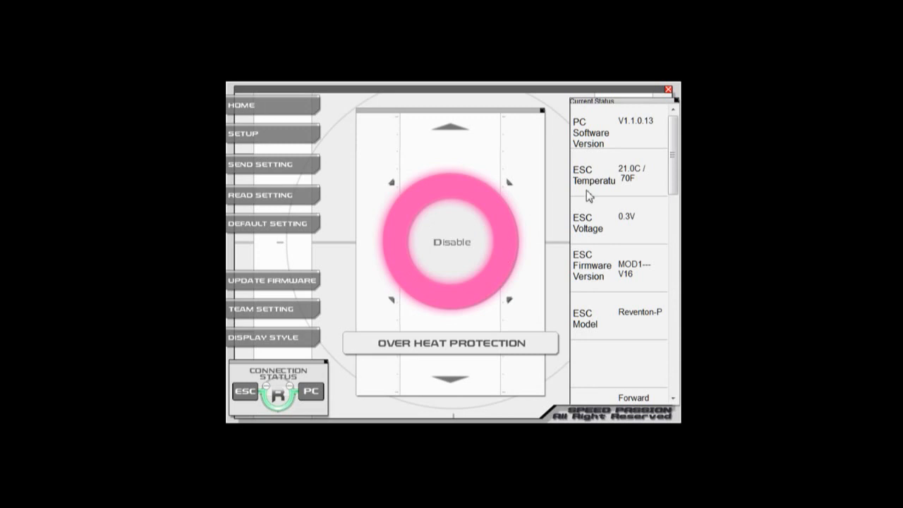
pyautogui.scroll(-3)
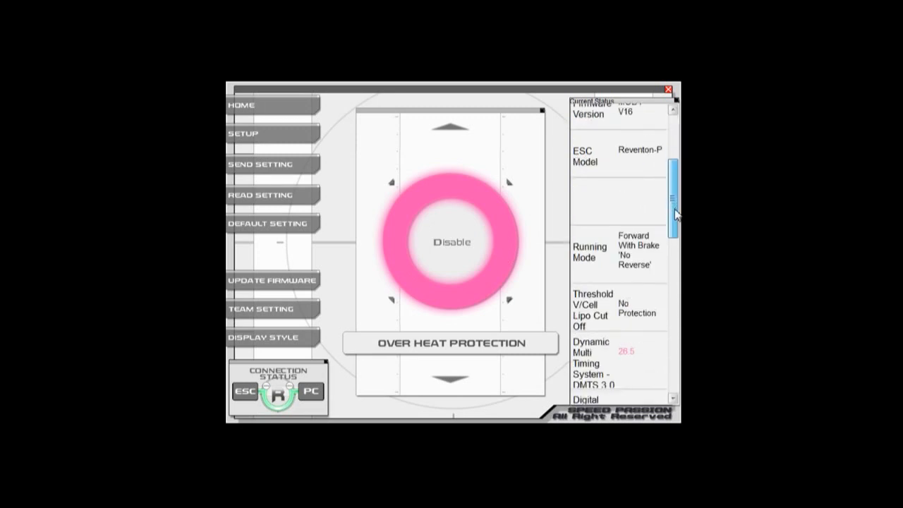
pyautogui.scroll(-3)
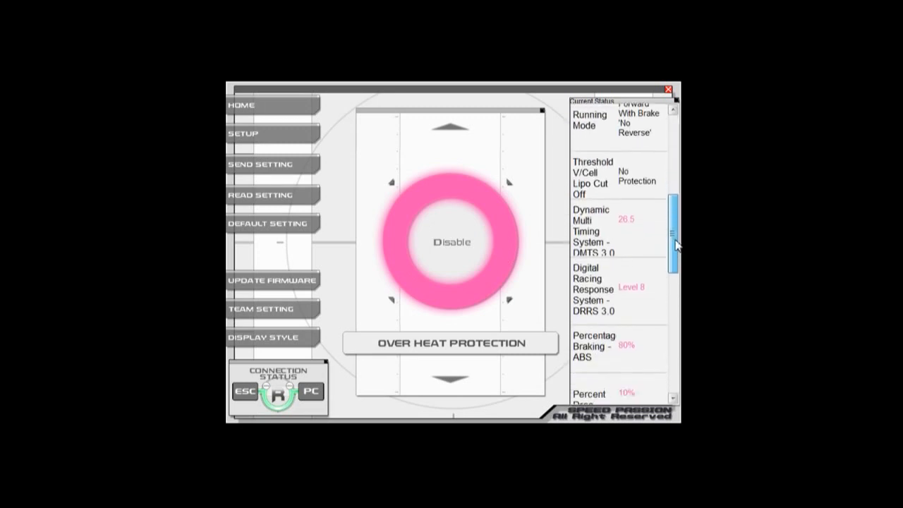
pyautogui.scroll(3)
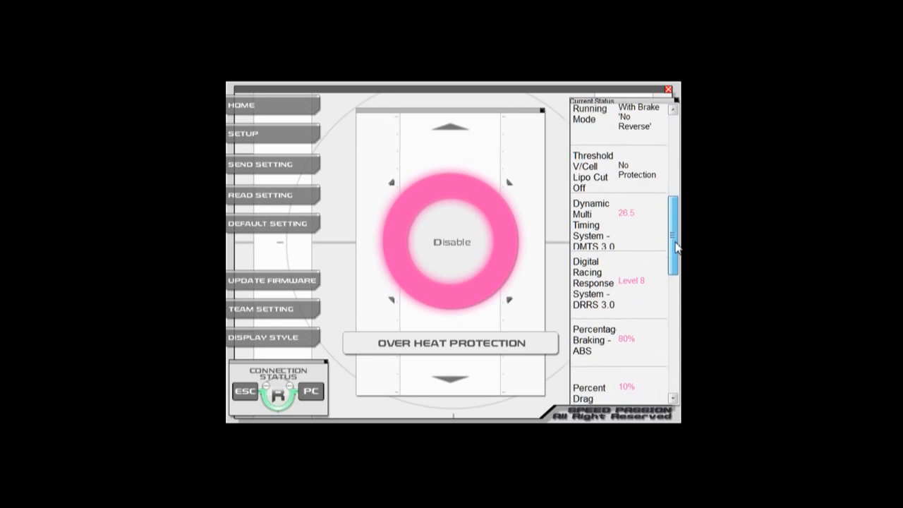
pyautogui.scroll(-3)
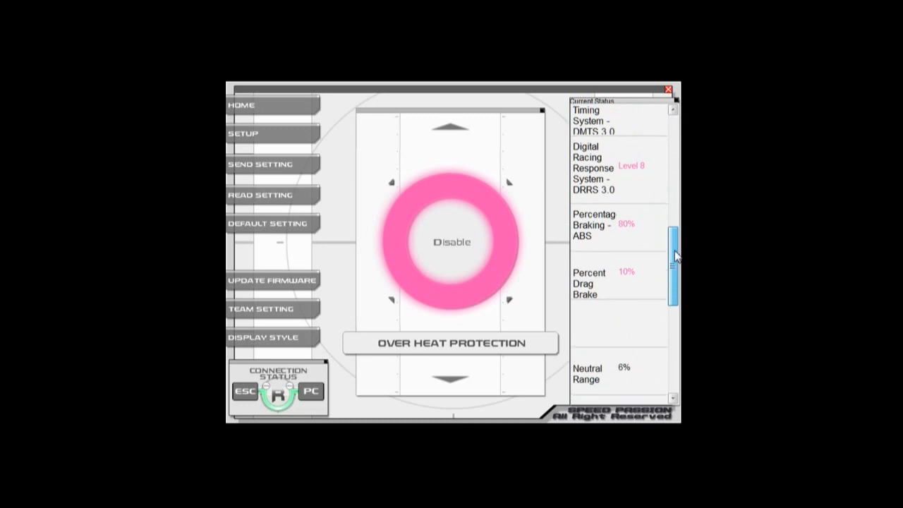
pyautogui.scroll(-3)
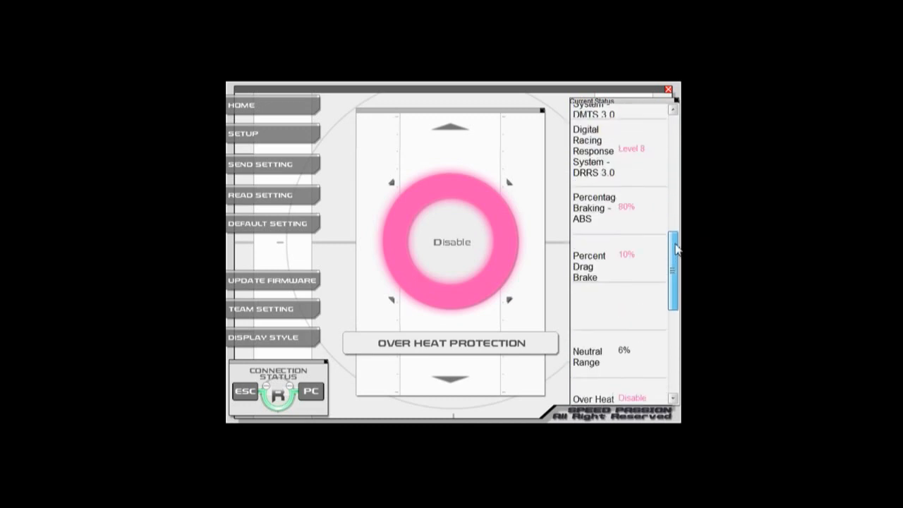
pyautogui.scroll(3)
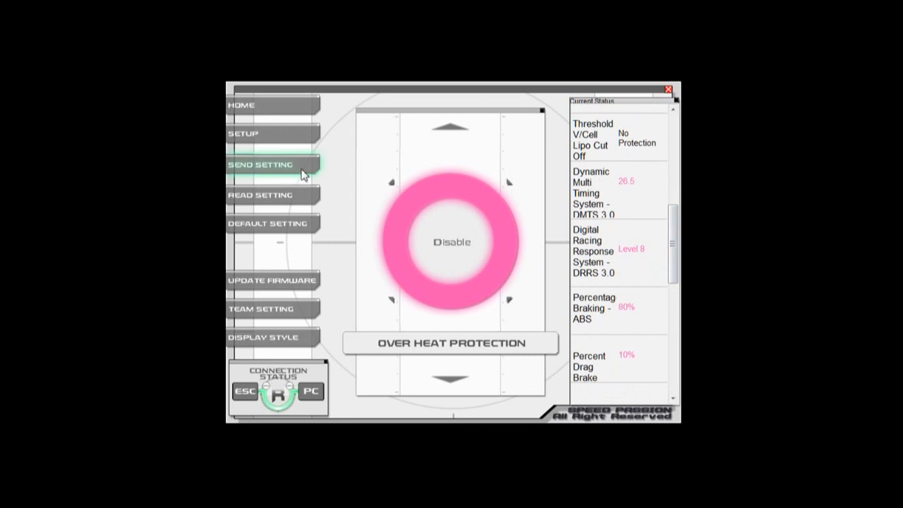
# - Send timing 26.5, DRRS Level 8 and ABS 80% to the ESC, then review status values
pyautogui.click(273, 164)
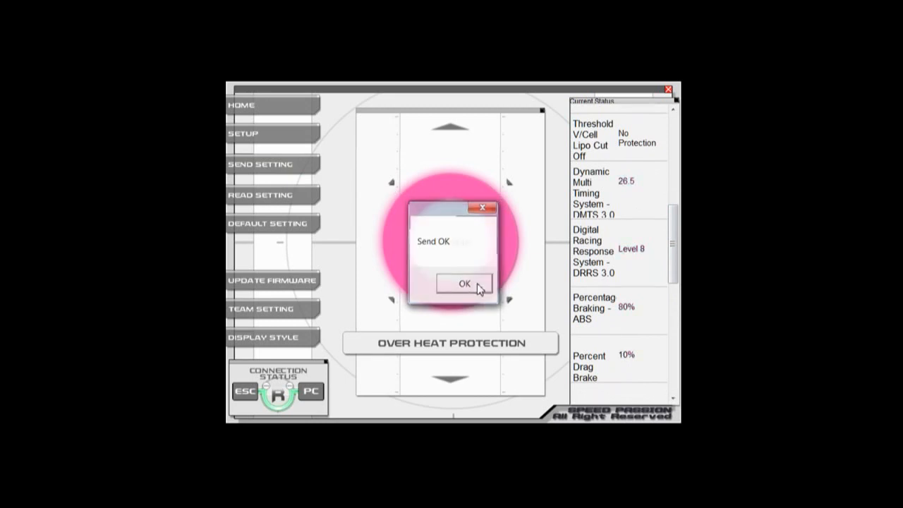
pyautogui.click(464, 283)
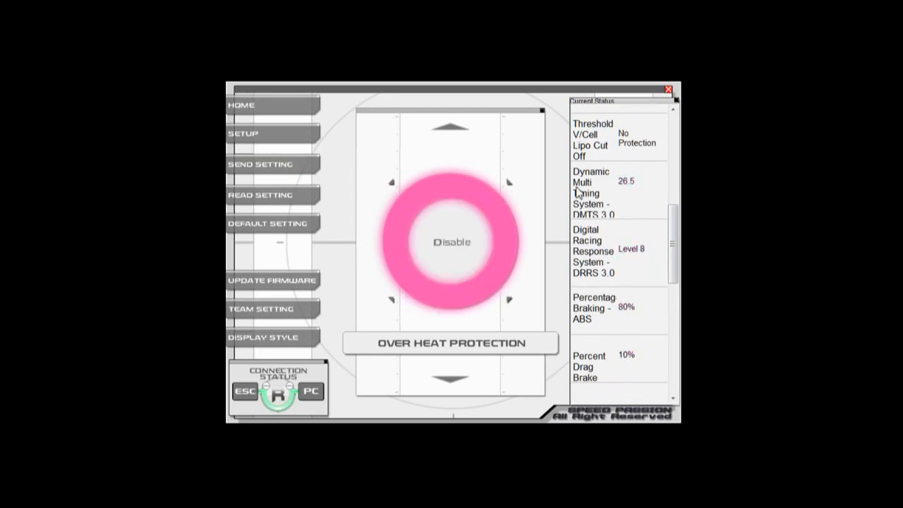
pyautogui.scroll(-3)
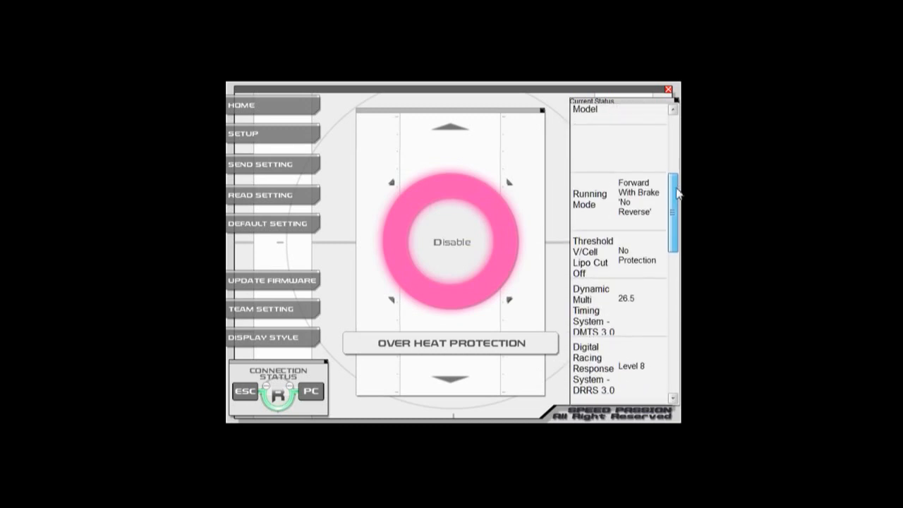
pyautogui.scroll(-3)
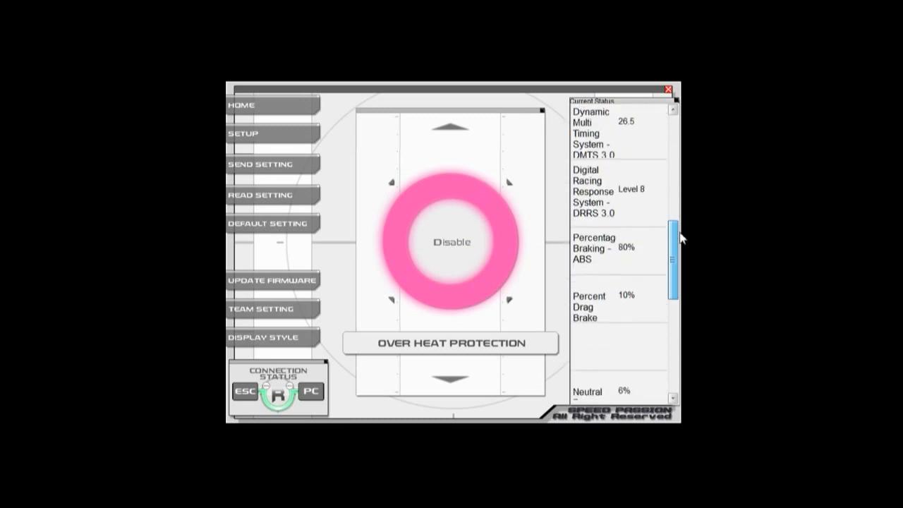
pyautogui.scroll(3)
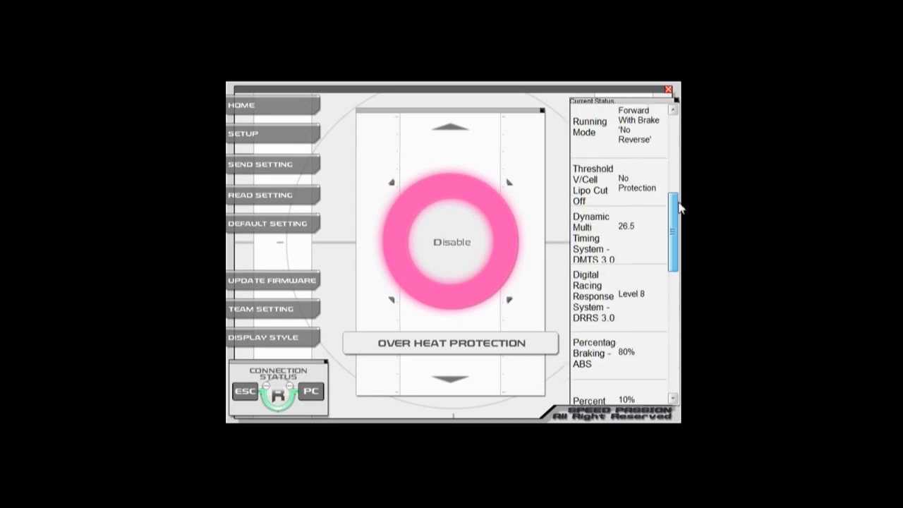
pyautogui.scroll(-3)
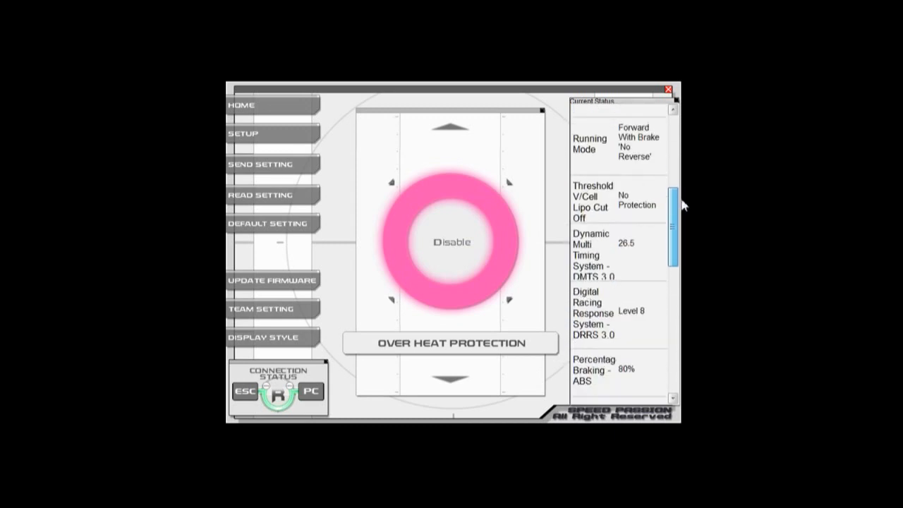
pyautogui.scroll(-3)
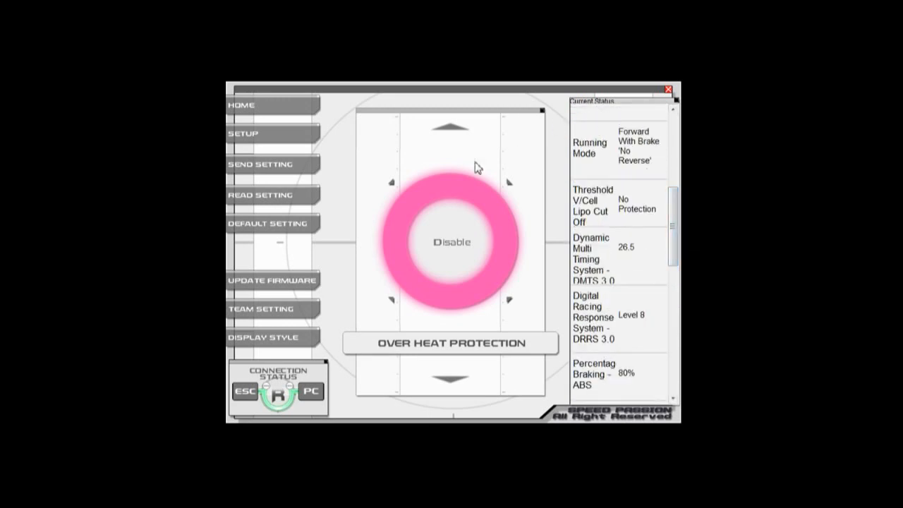
pyautogui.moveTo(272, 280)
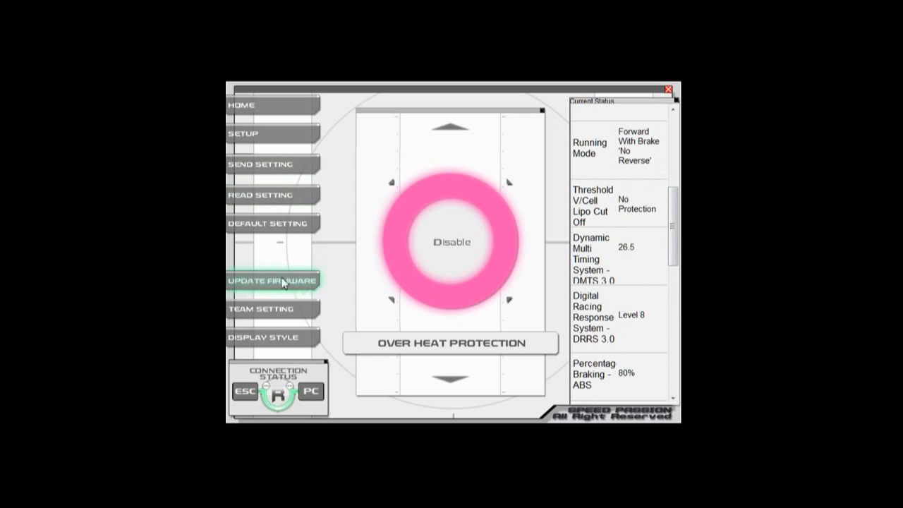
# - Choose the Stock0 V16-9447 firmware for Reventon Pro and confirm the selection
pyautogui.click(271, 280)
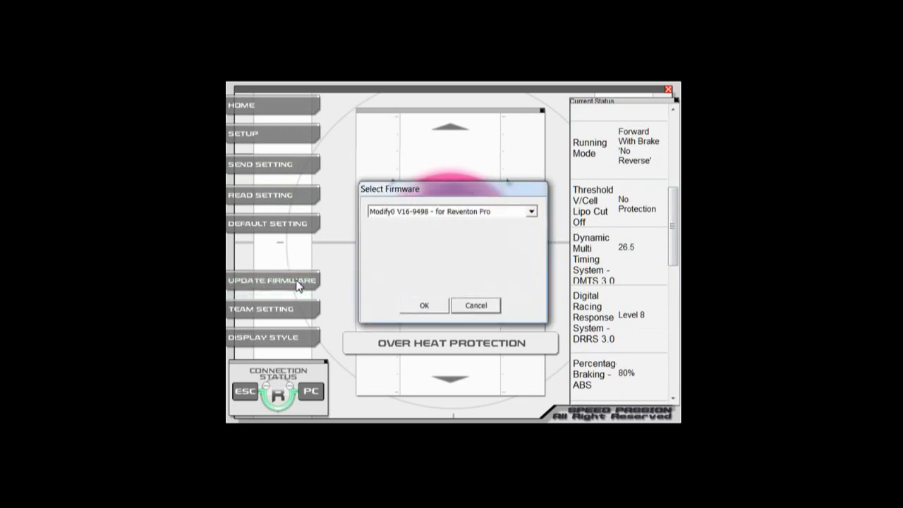
pyautogui.moveTo(536, 220)
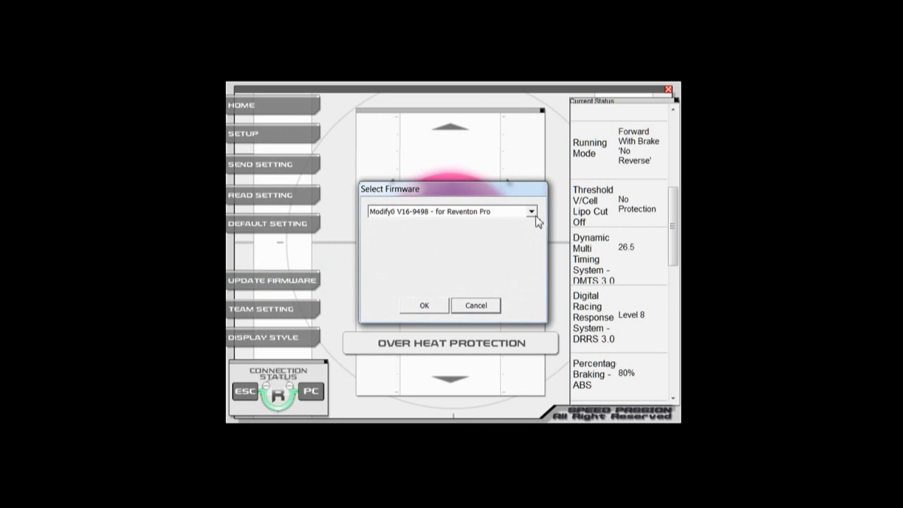
pyautogui.click(529, 211)
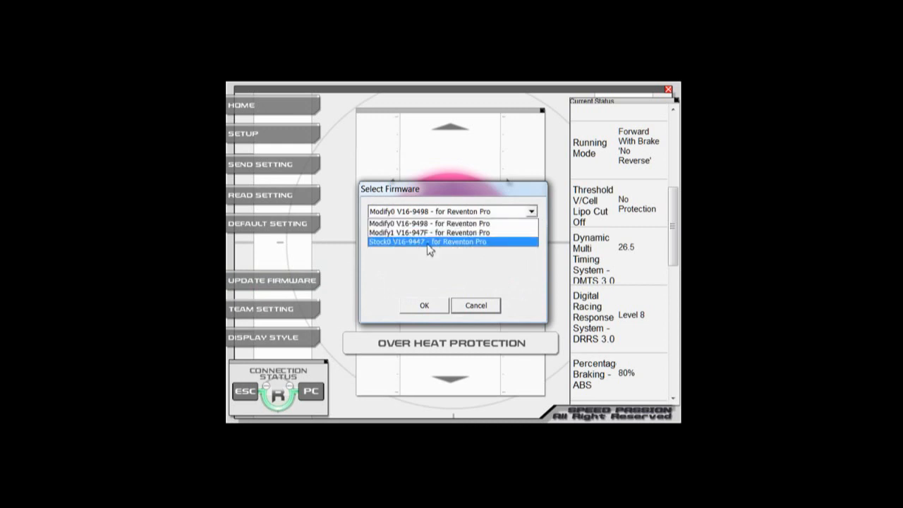
pyautogui.moveTo(386, 250)
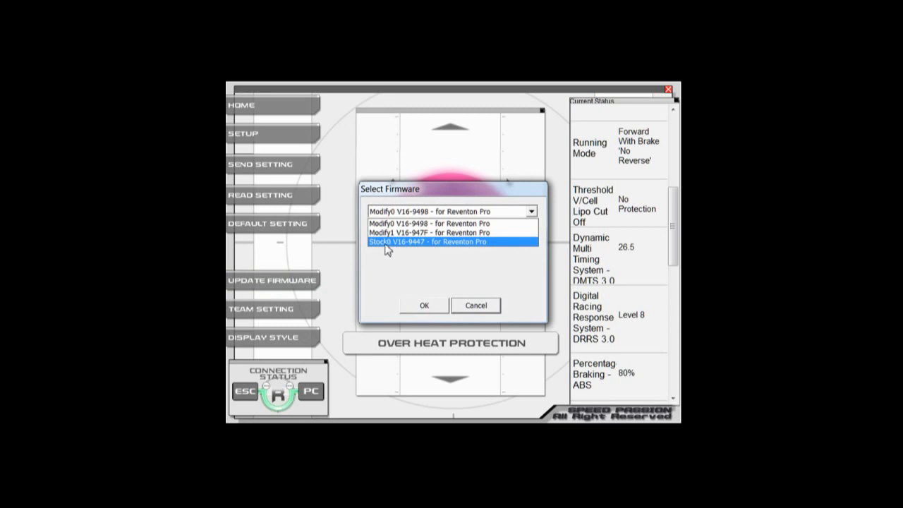
pyautogui.click(429, 242)
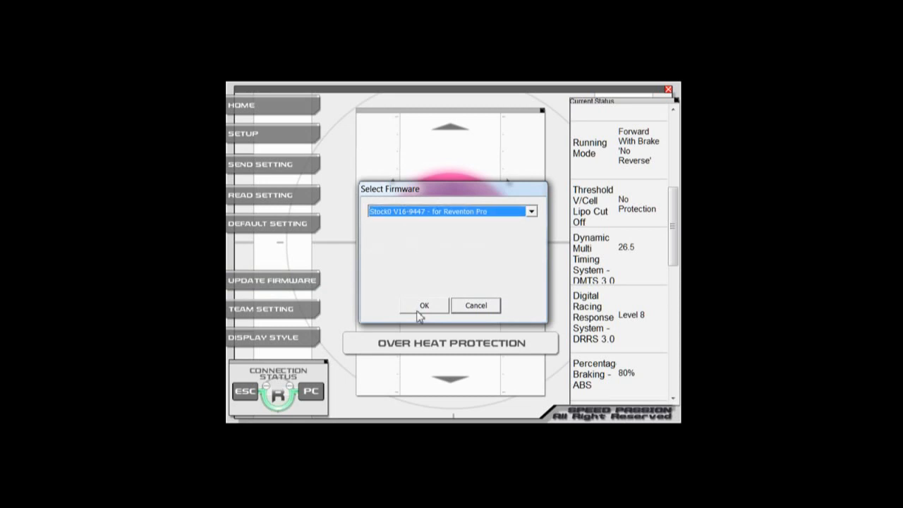
pyautogui.click(423, 305)
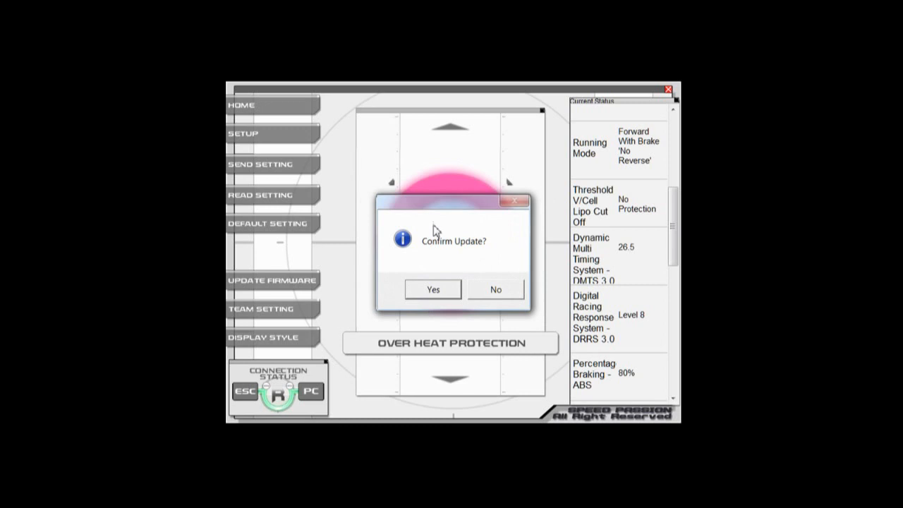
pyautogui.moveTo(469, 253)
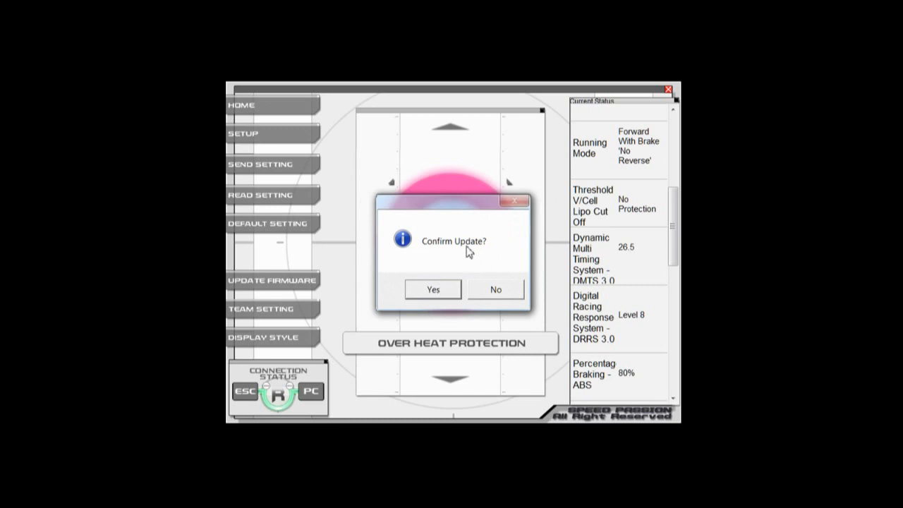
# - Confirm the Stock0 V16-9447 update and wait for Download Success
pyautogui.click(433, 290)
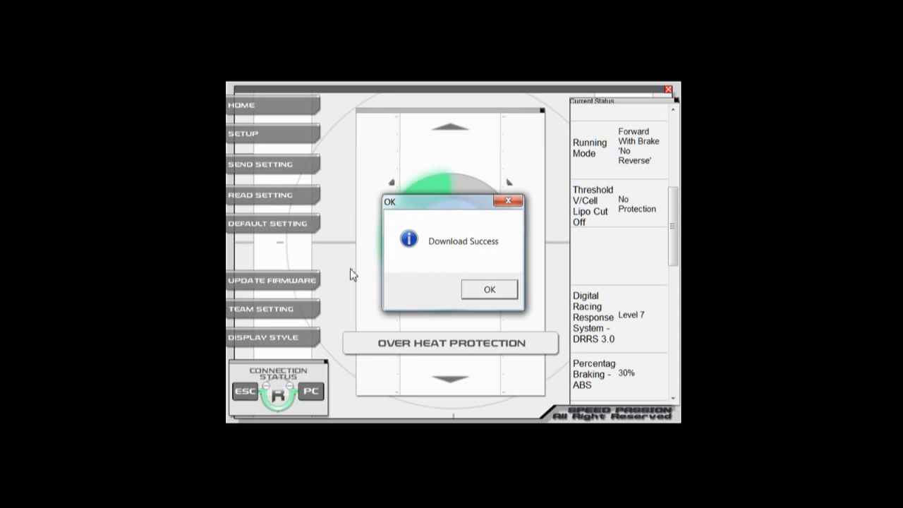
pyautogui.moveTo(507, 295)
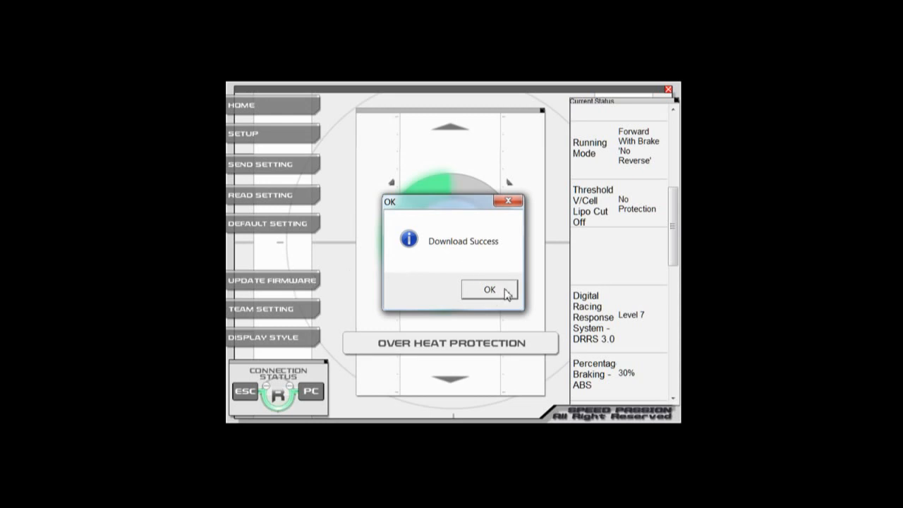
# - Dismiss Download Success and scroll up to confirm ESC firmware version STO0---V16
pyautogui.click(487, 290)
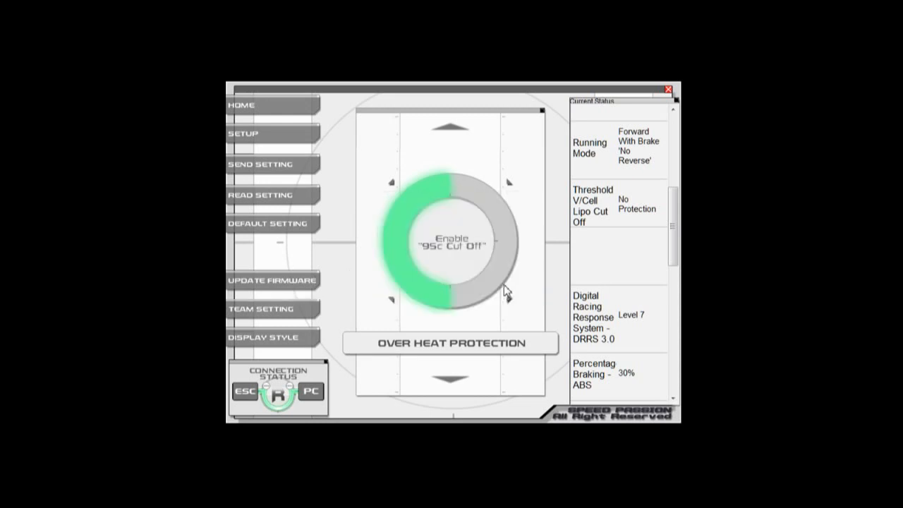
pyautogui.scroll(3)
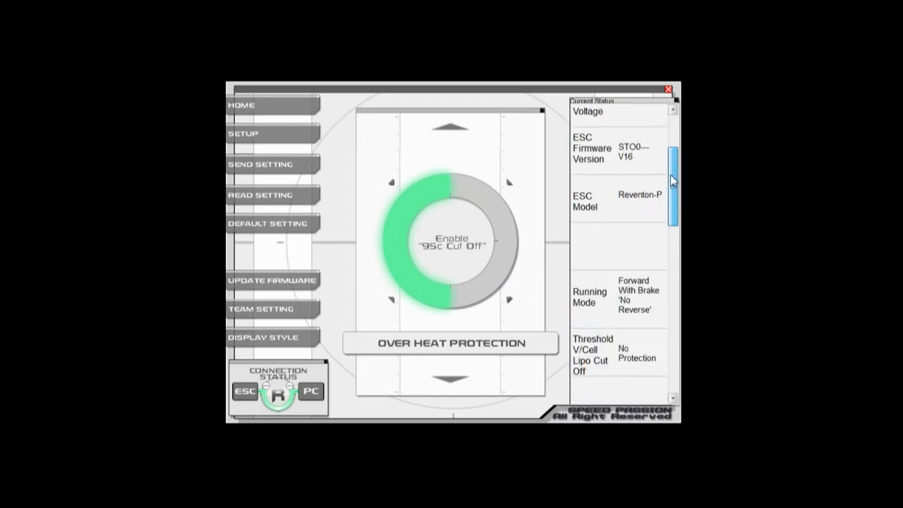
pyautogui.scroll(3)
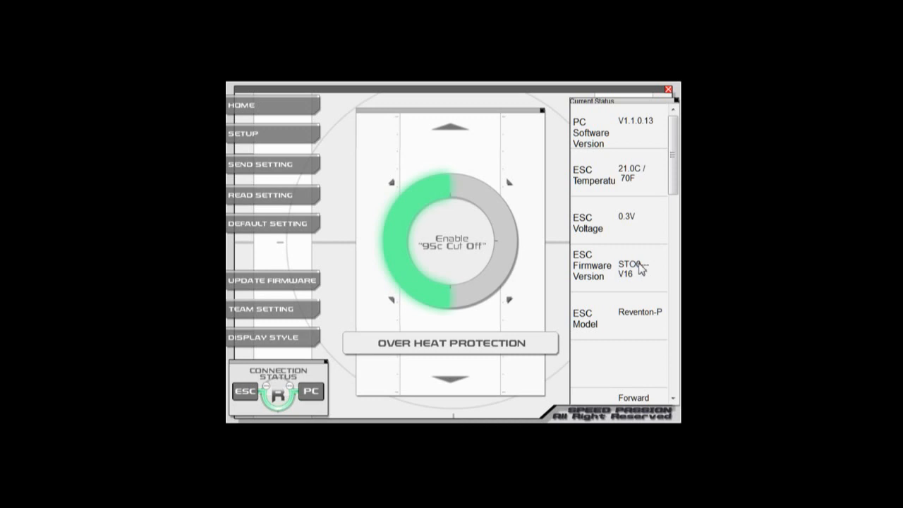
pyautogui.moveTo(610, 281)
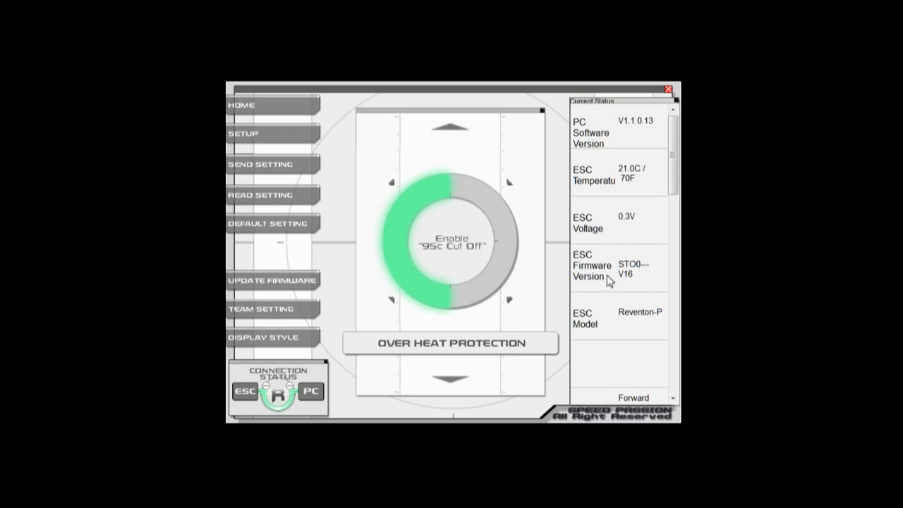